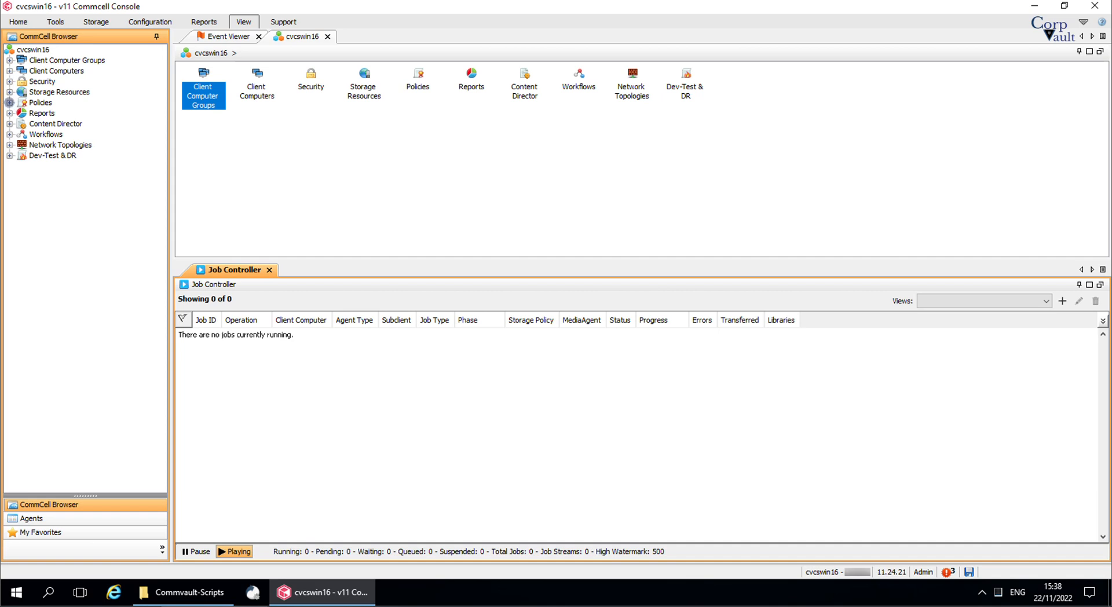
Expand Policies > Storage Policies and open the GDDB_Gen_7D0C storage policy
click(8, 102)
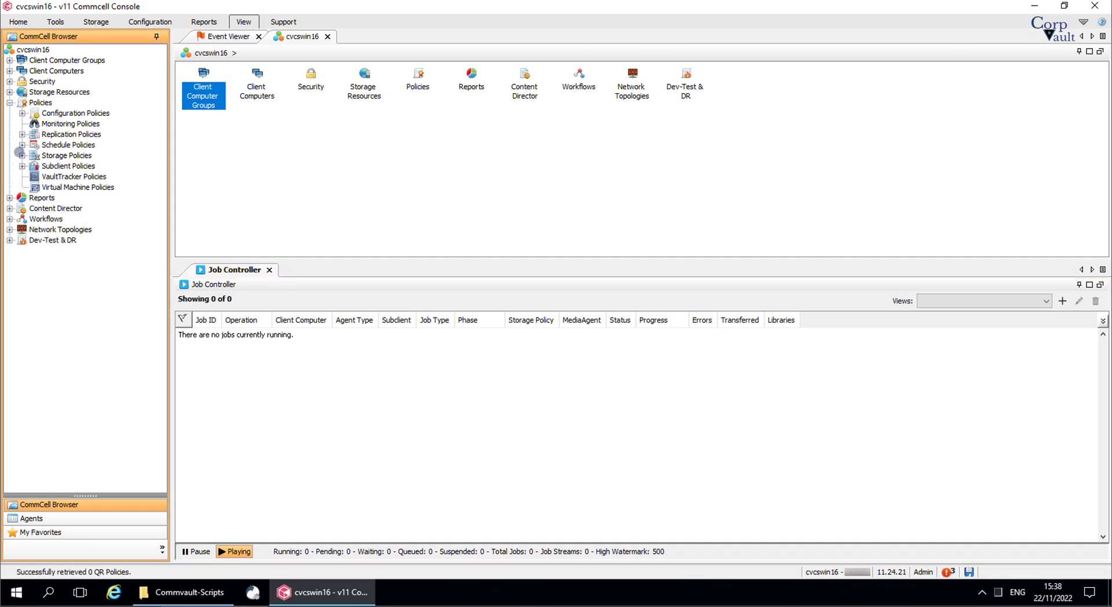
click(23, 155)
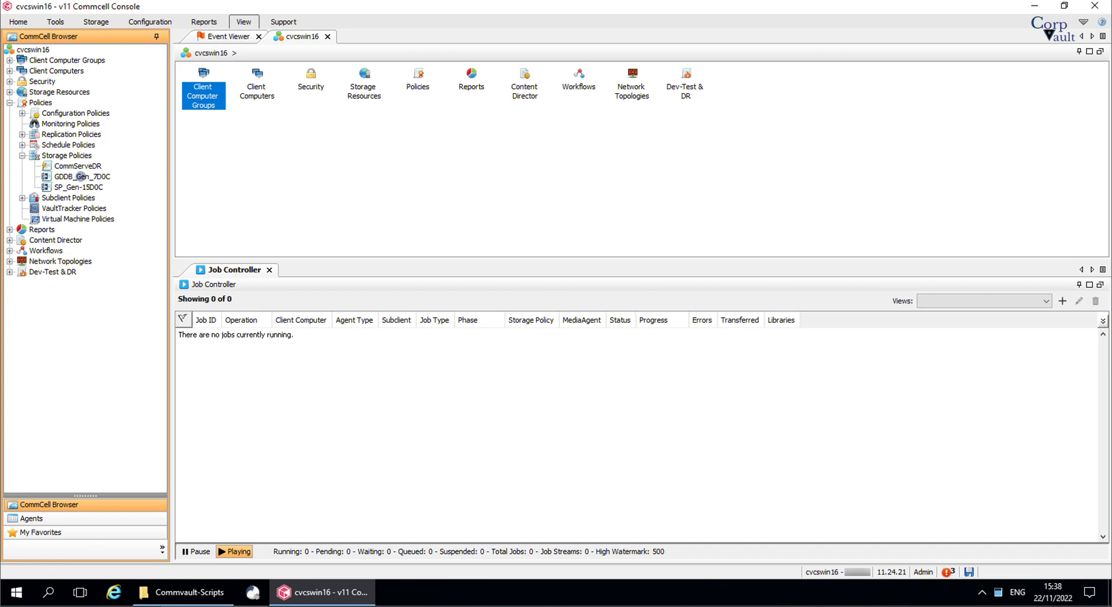
double_click(83, 176)
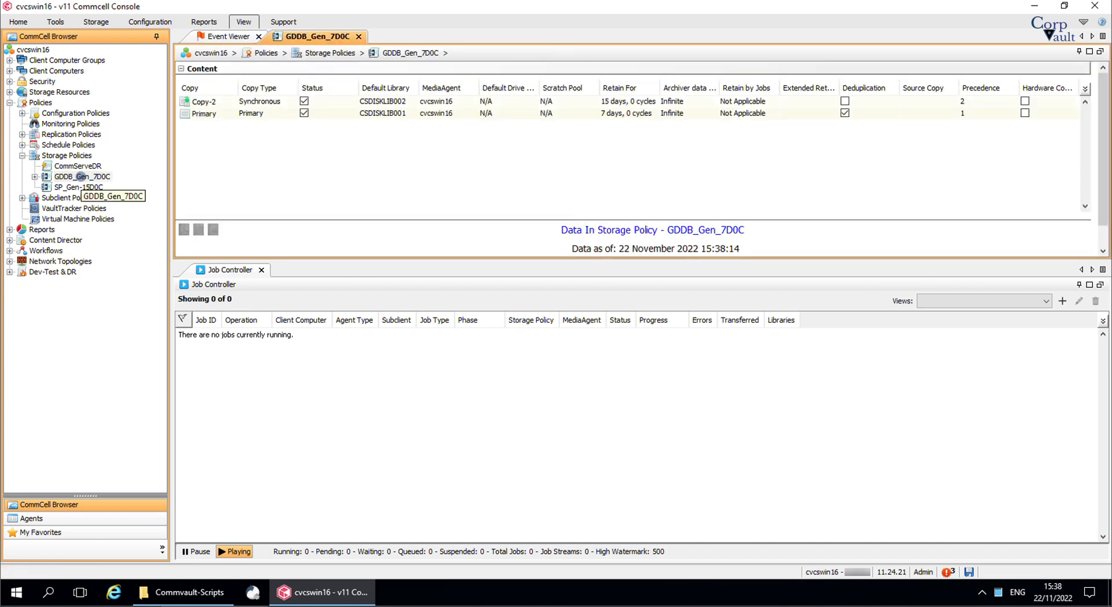
Expand GDDB_Gen_7D0C in the tree and select its synchronous Copy-2
click(35, 176)
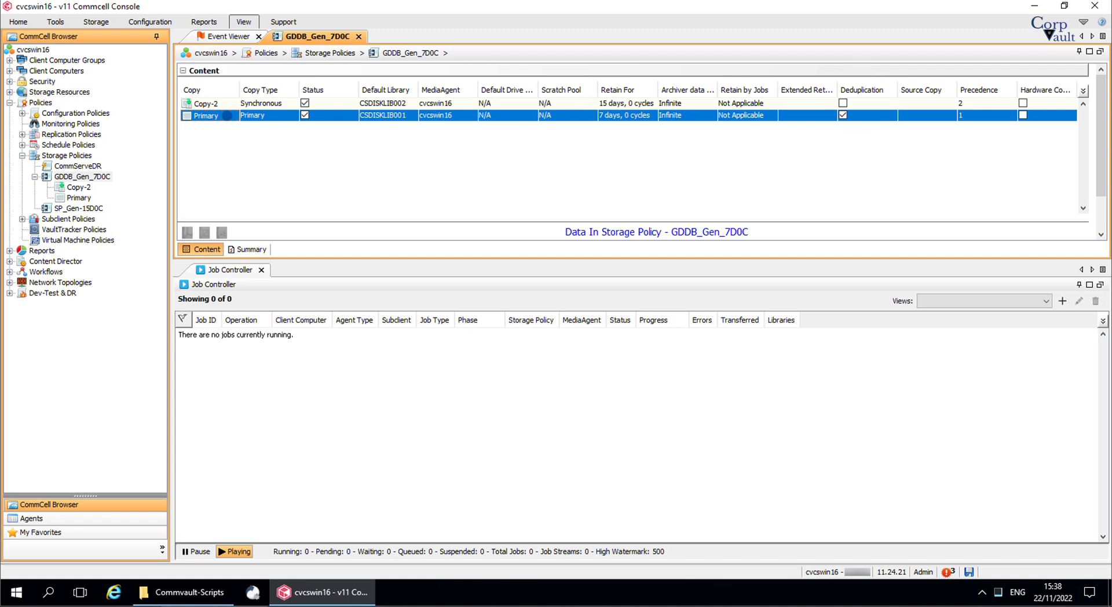
click(206, 103)
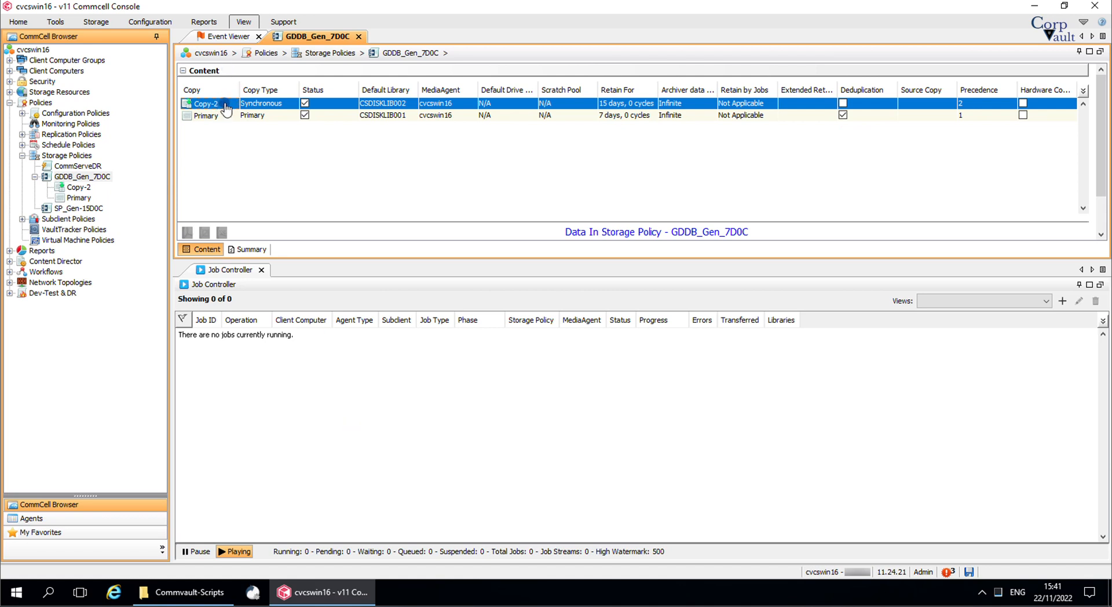
mouse_move(227, 108)
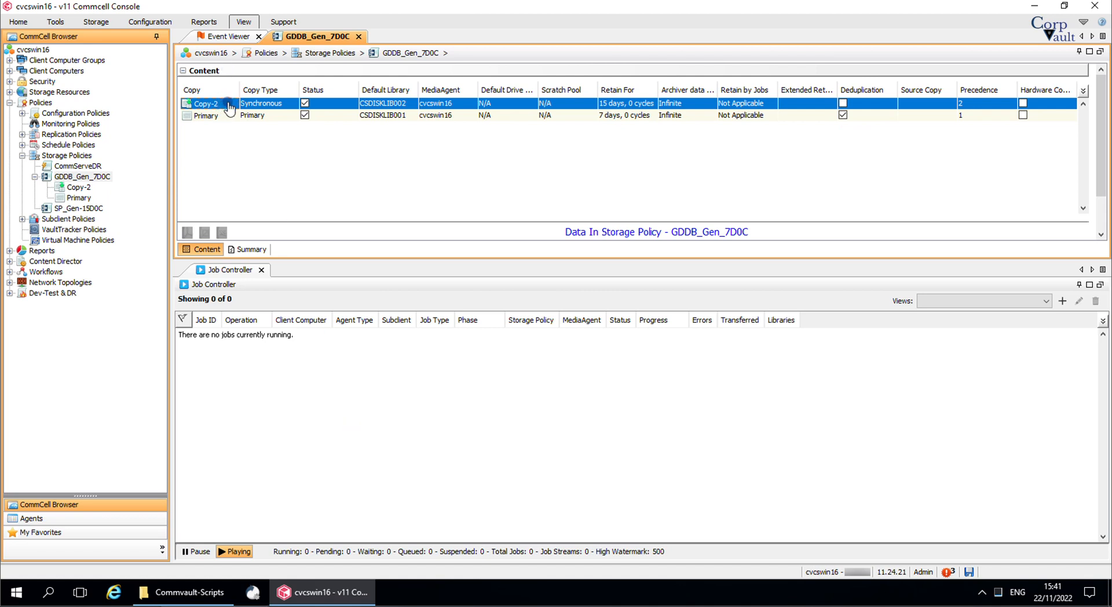
mouse_move(227, 110)
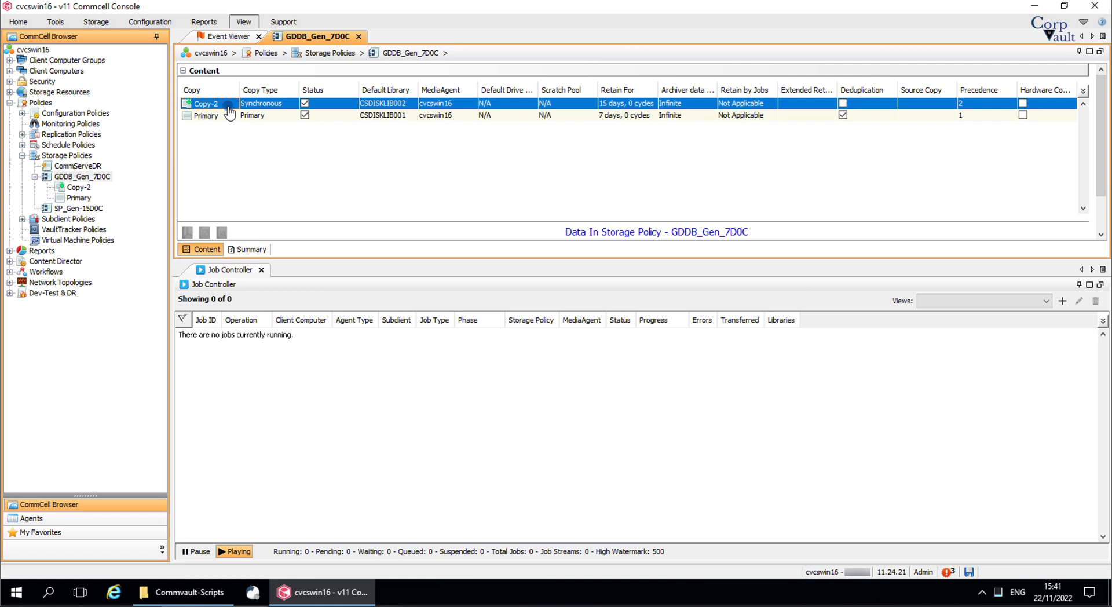
Tick Primary Copy in Copy-2's Properties and confirm overriding the existing primary copy
right_click(206, 104)
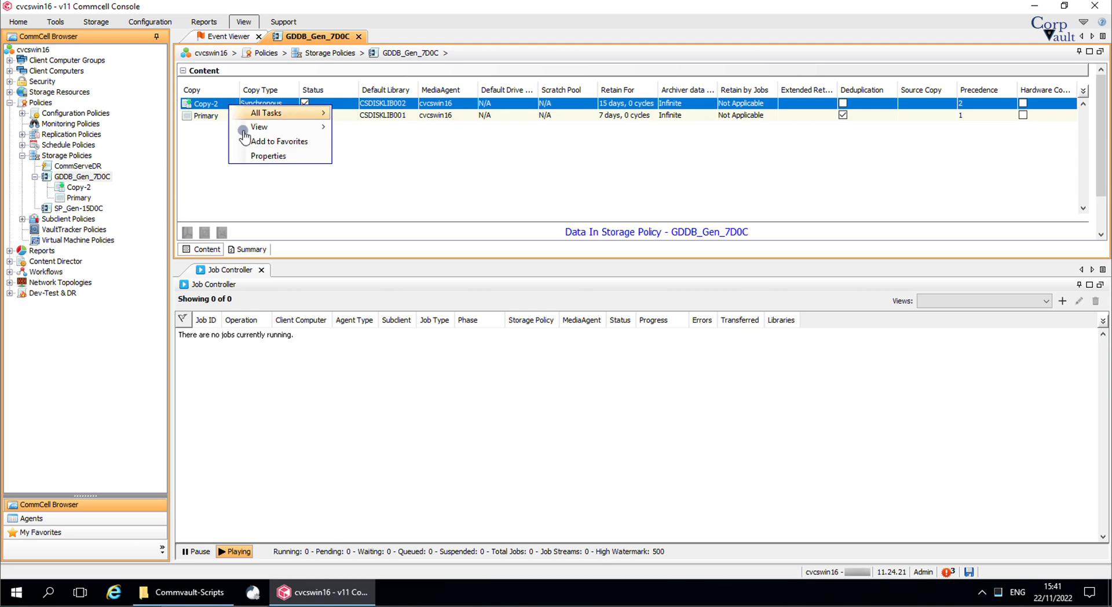
click(268, 155)
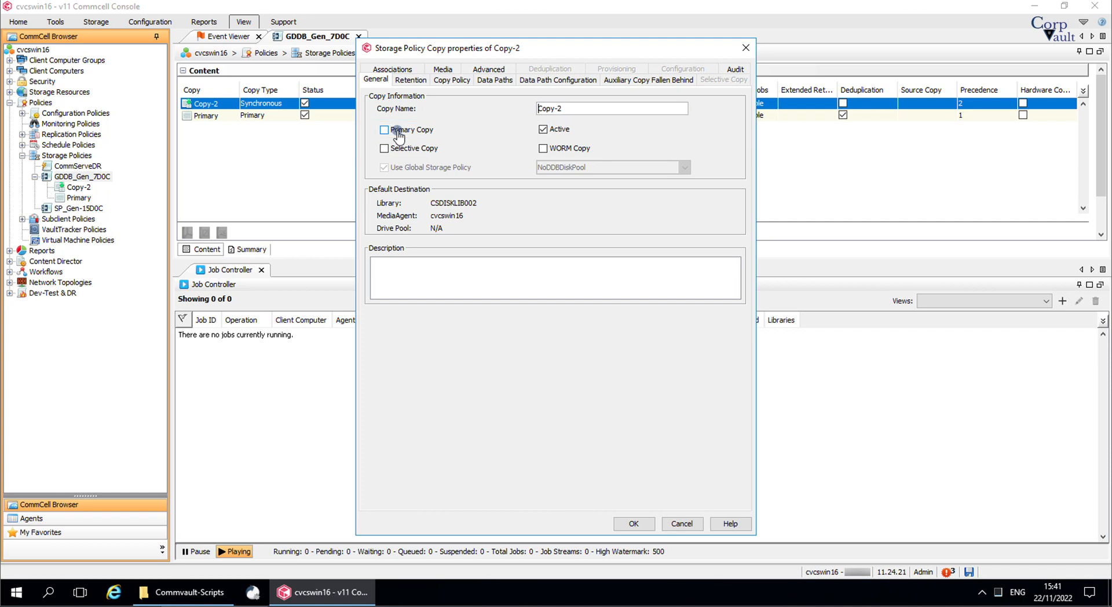
click(383, 129)
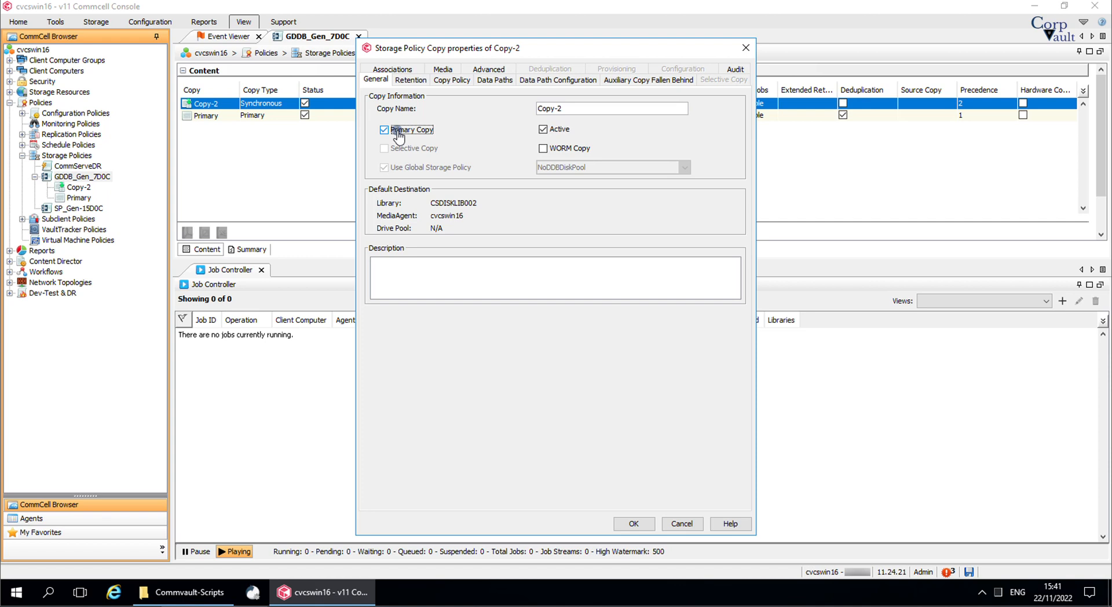
mouse_move(614, 515)
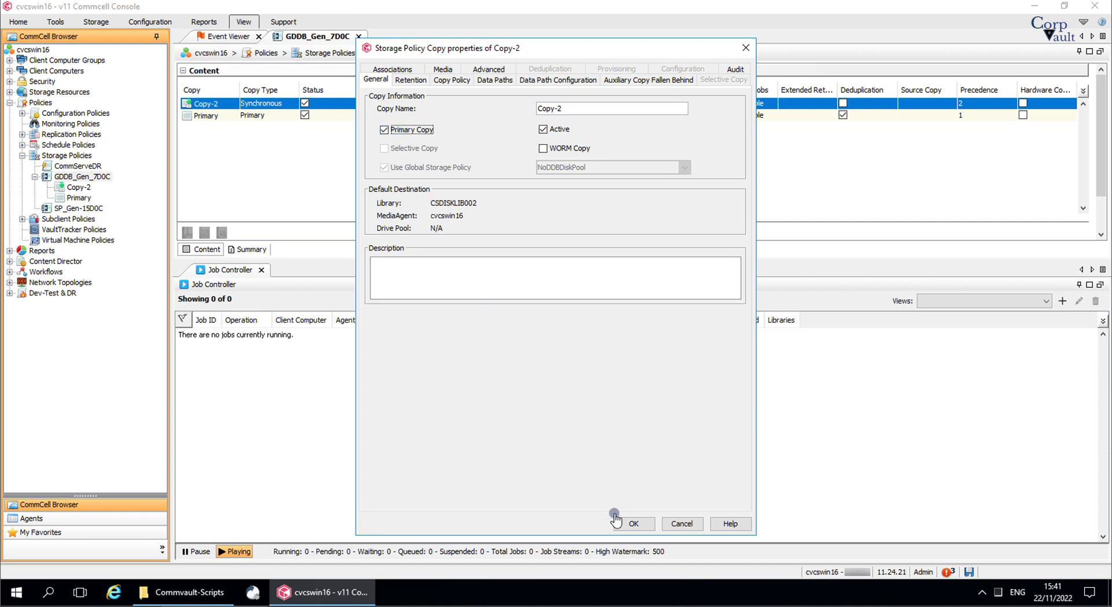
click(632, 524)
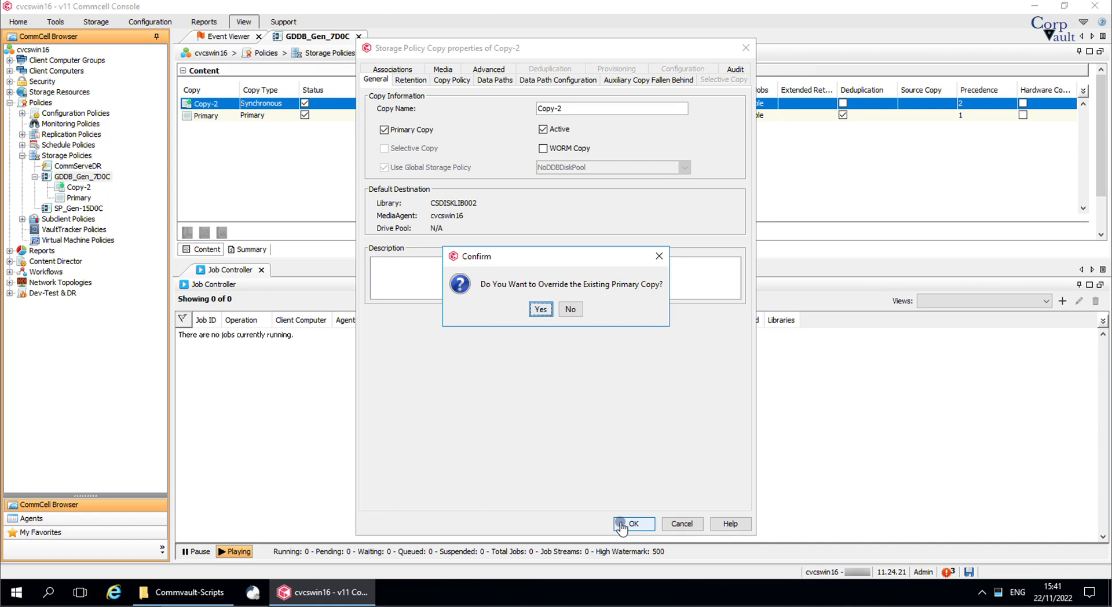
mouse_move(565, 426)
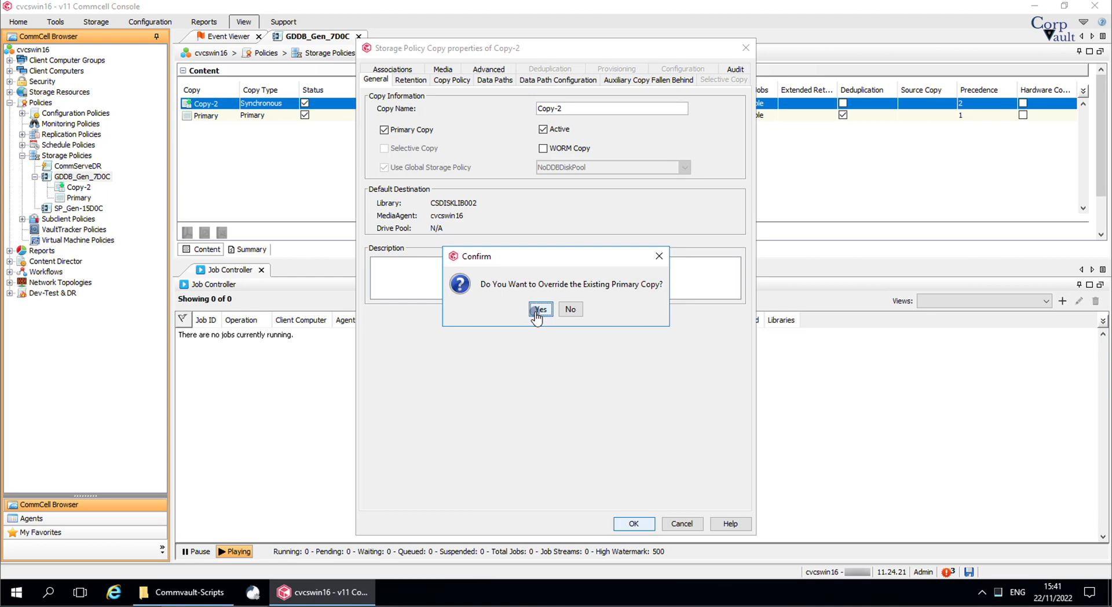
click(540, 309)
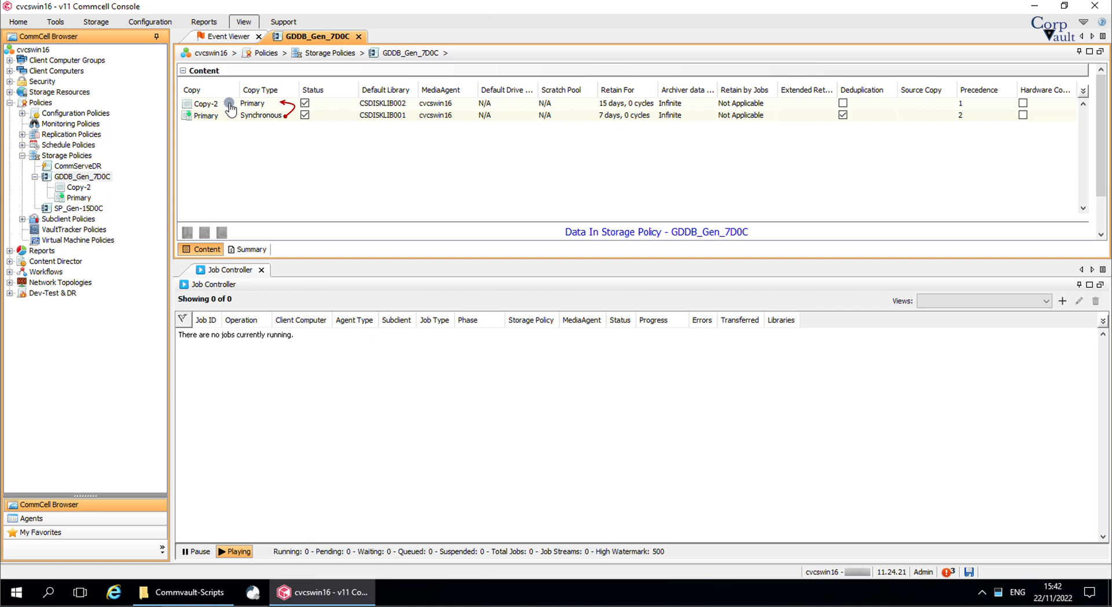
click(205, 103)
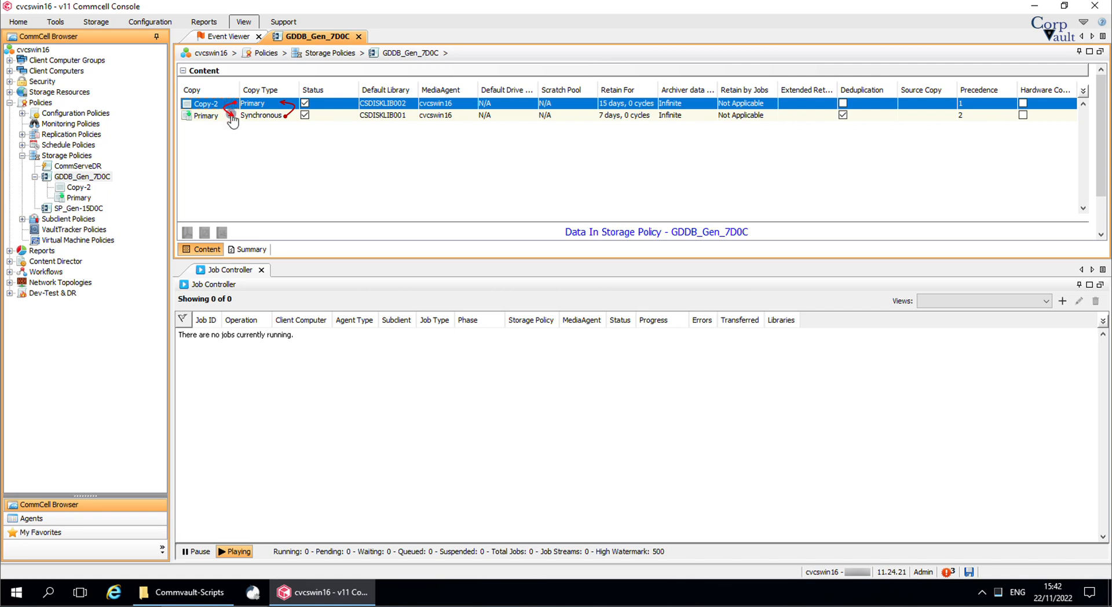
click(206, 114)
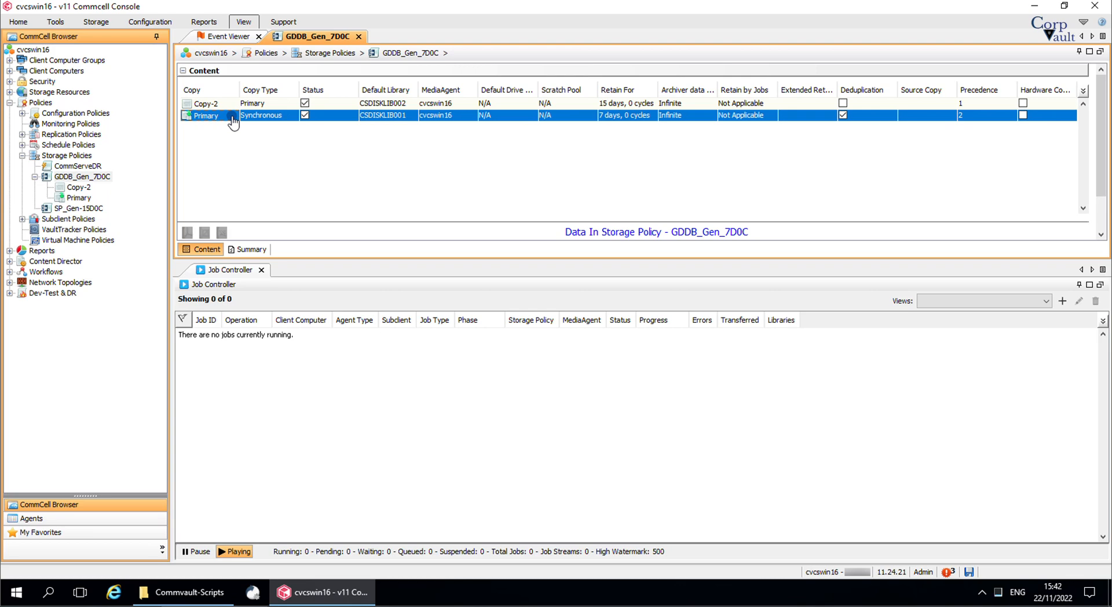
Make the original Primary copy primary again, then open the SP_Gen-15D0C storage policy
right_click(234, 115)
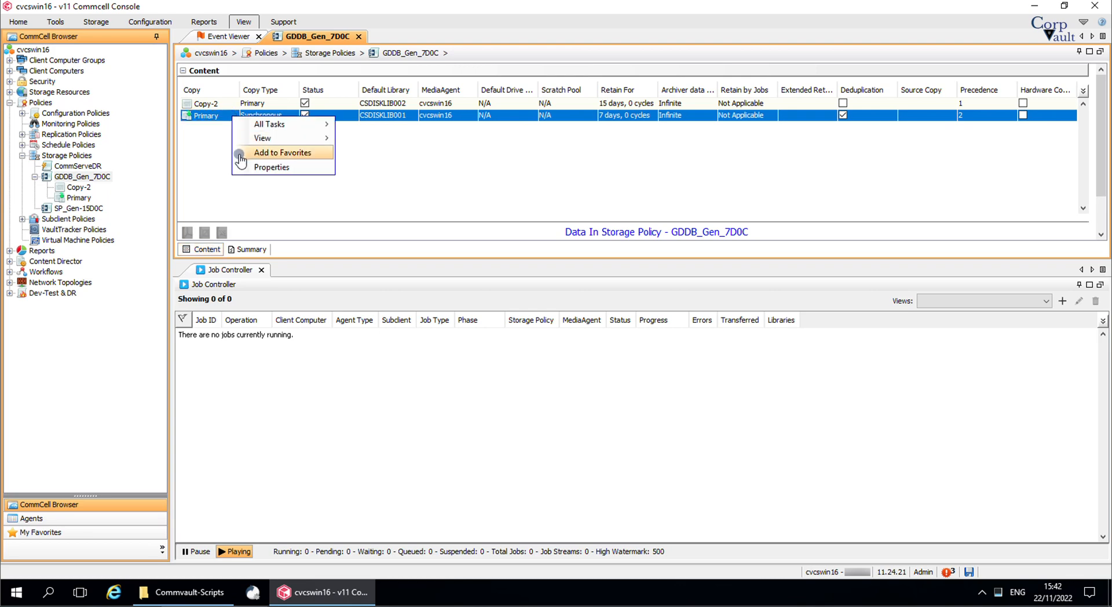
click(271, 166)
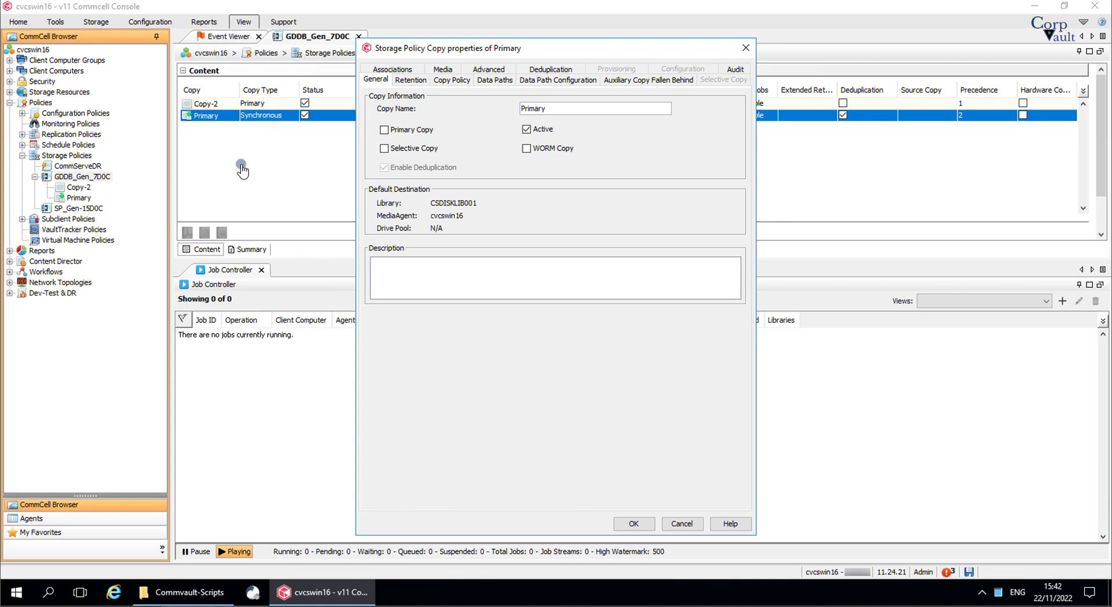
click(385, 129)
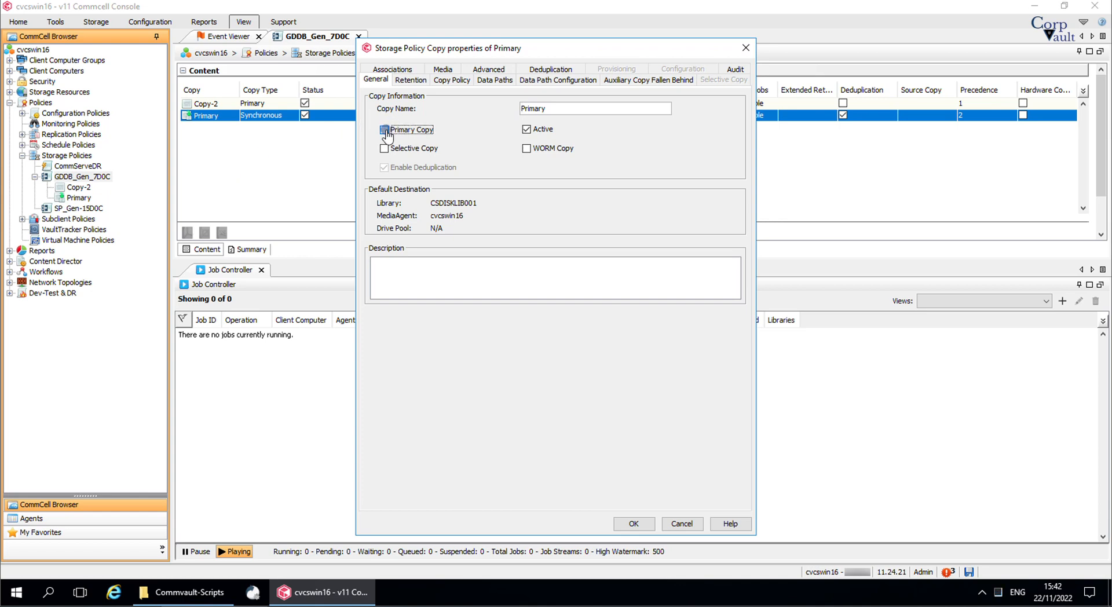
click(385, 129)
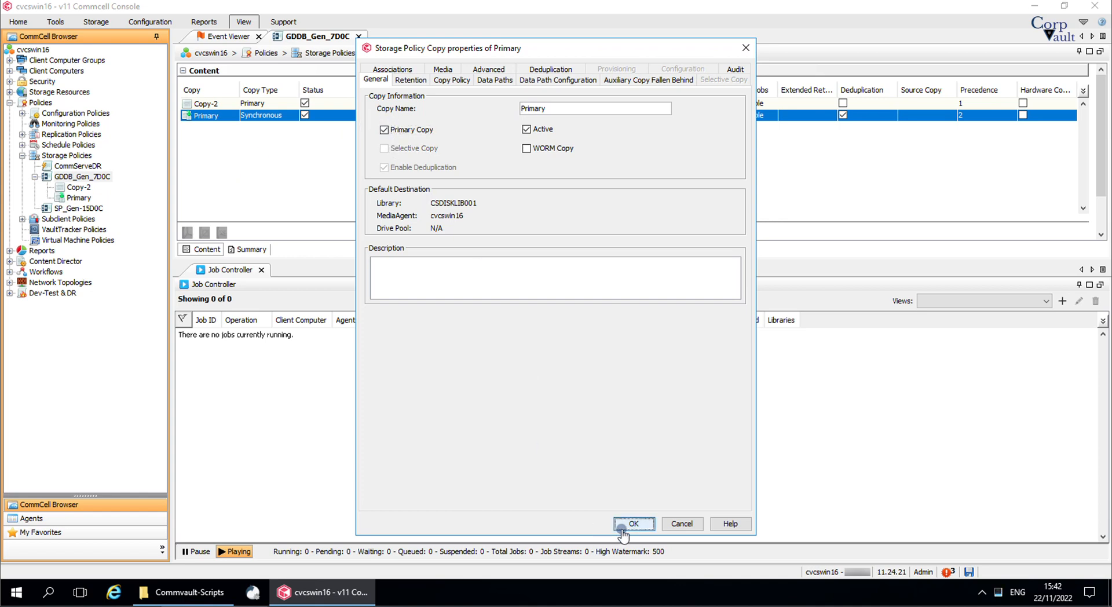
click(632, 524)
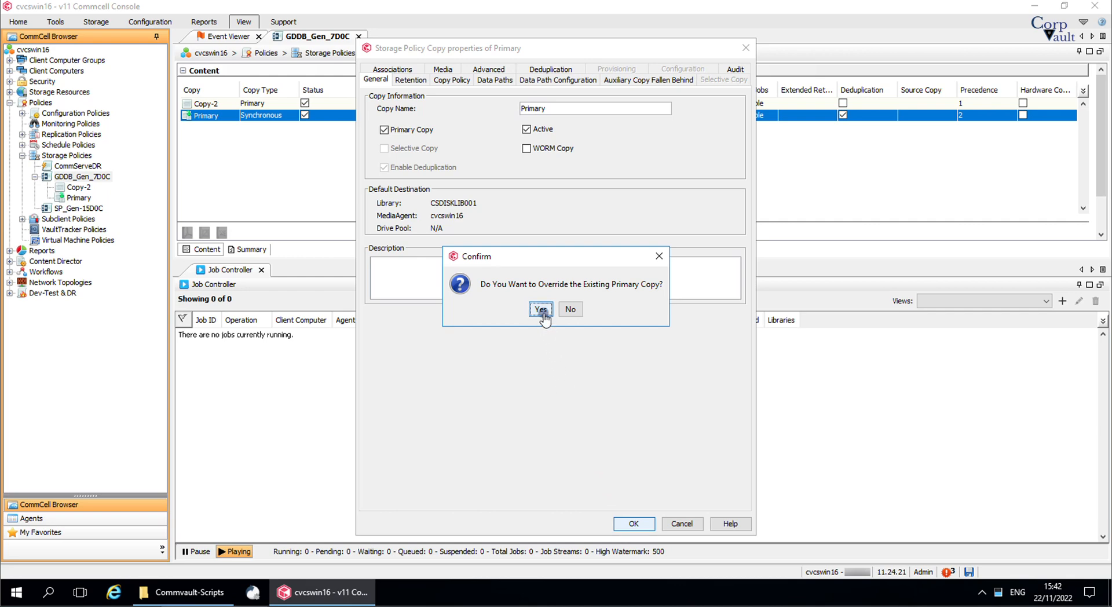
click(541, 310)
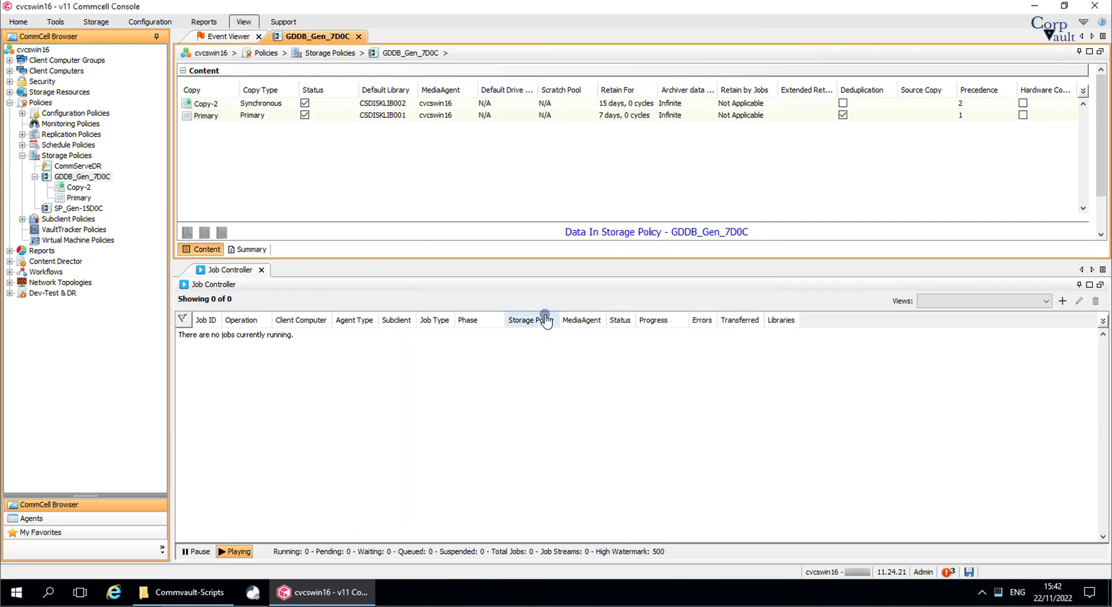
click(78, 208)
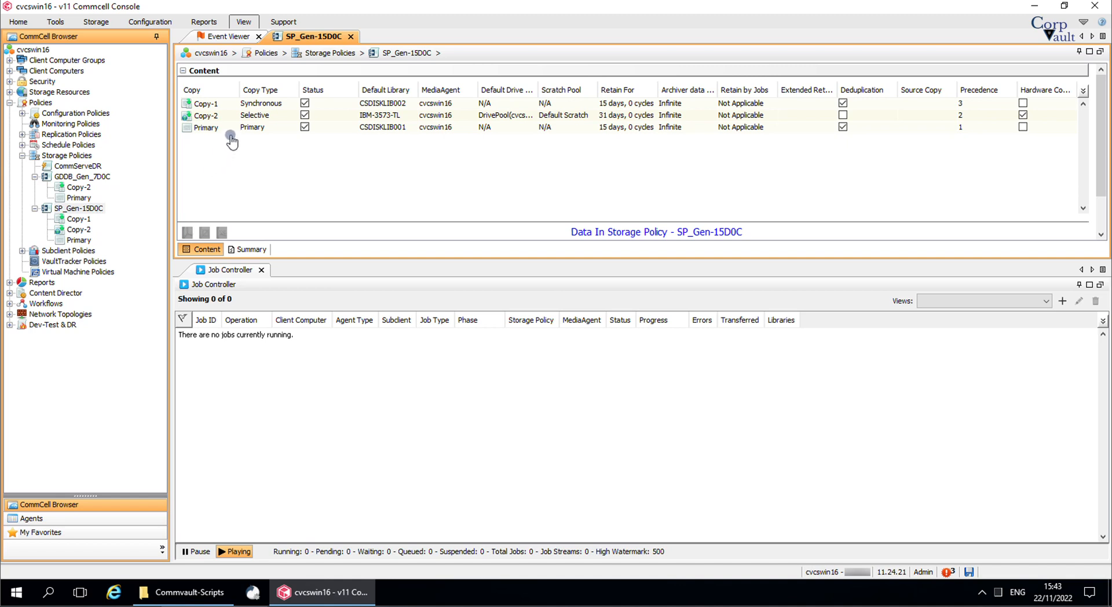
click(205, 127)
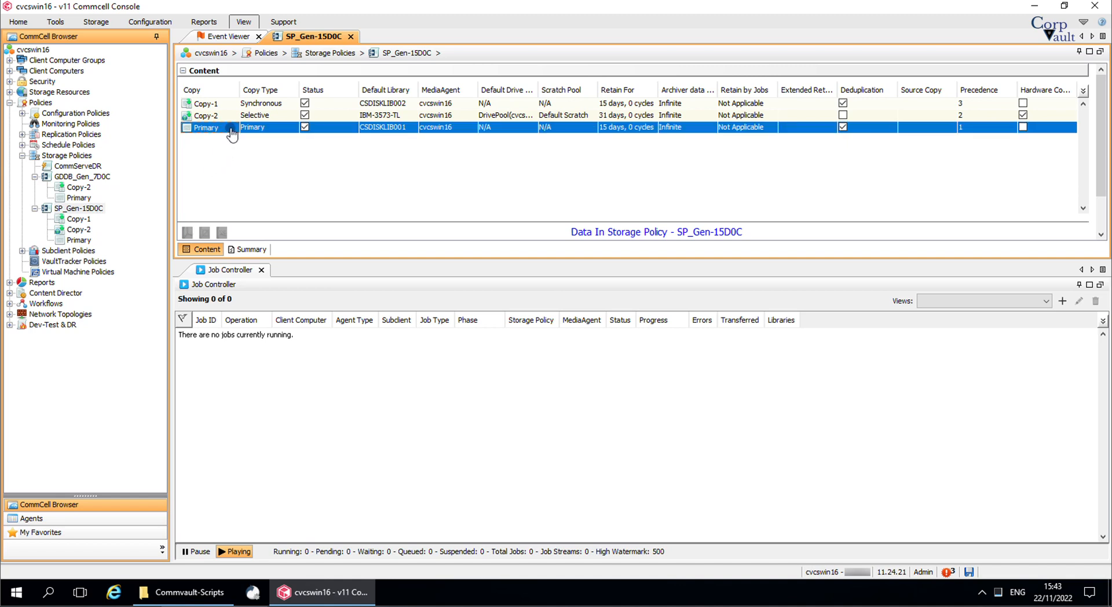
click(25, 155)
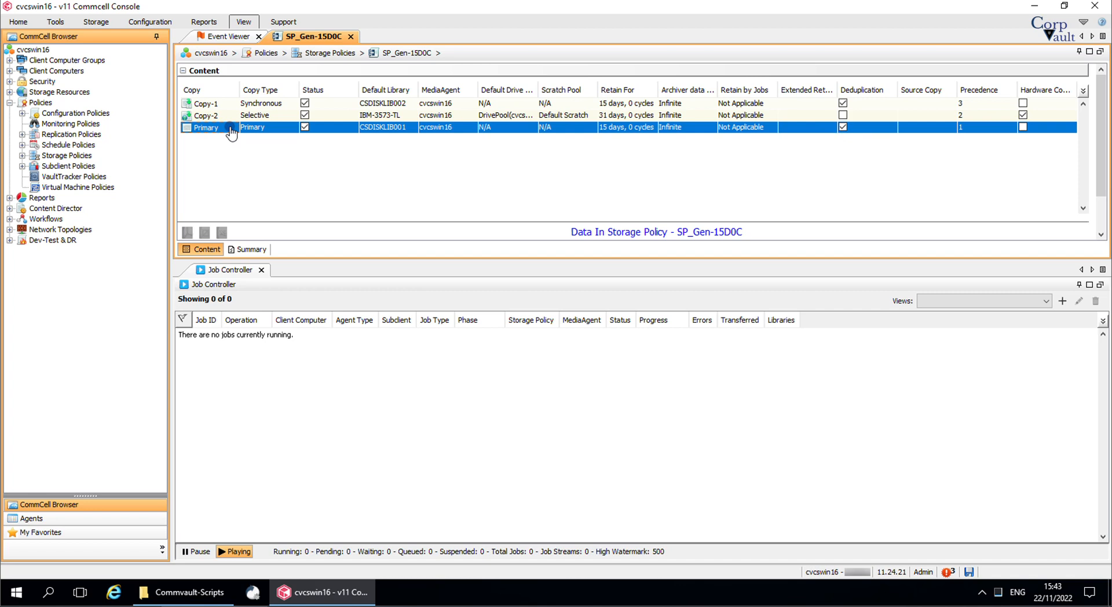
click(205, 103)
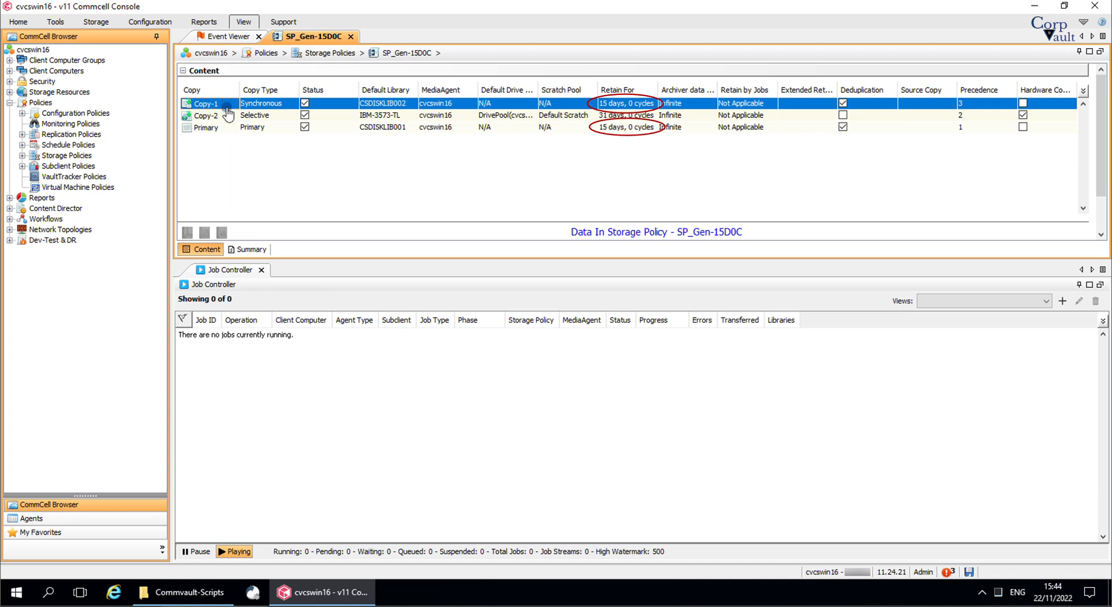
click(205, 114)
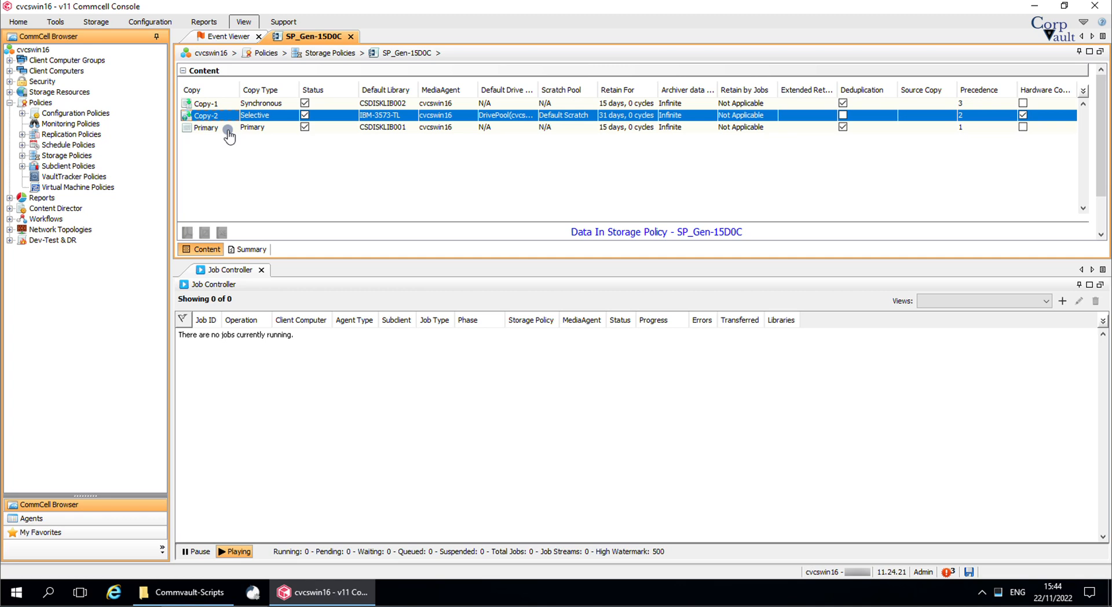
click(206, 127)
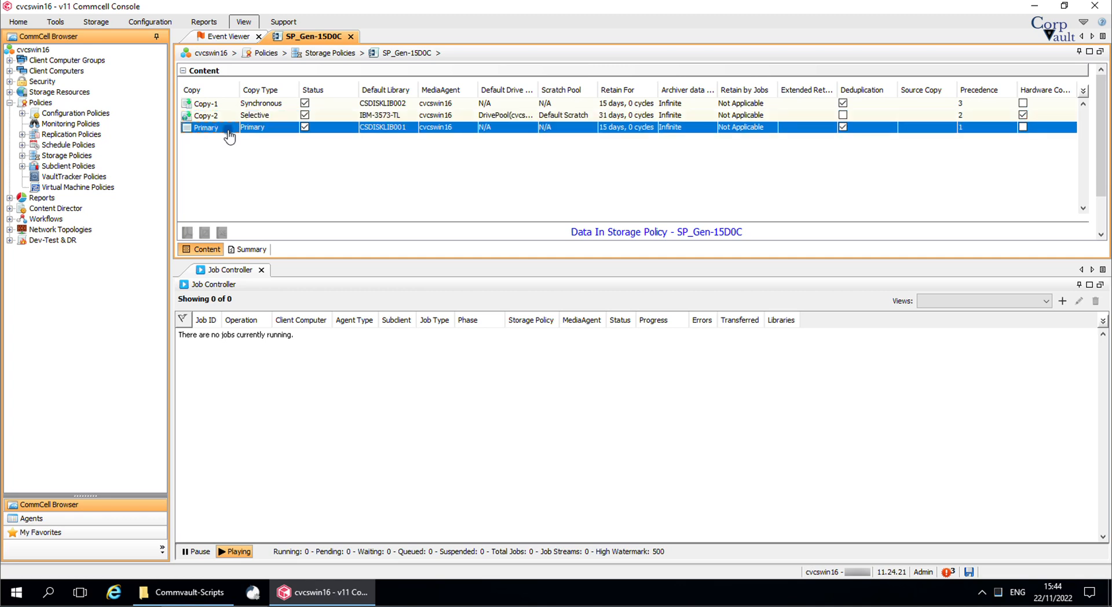
click(205, 103)
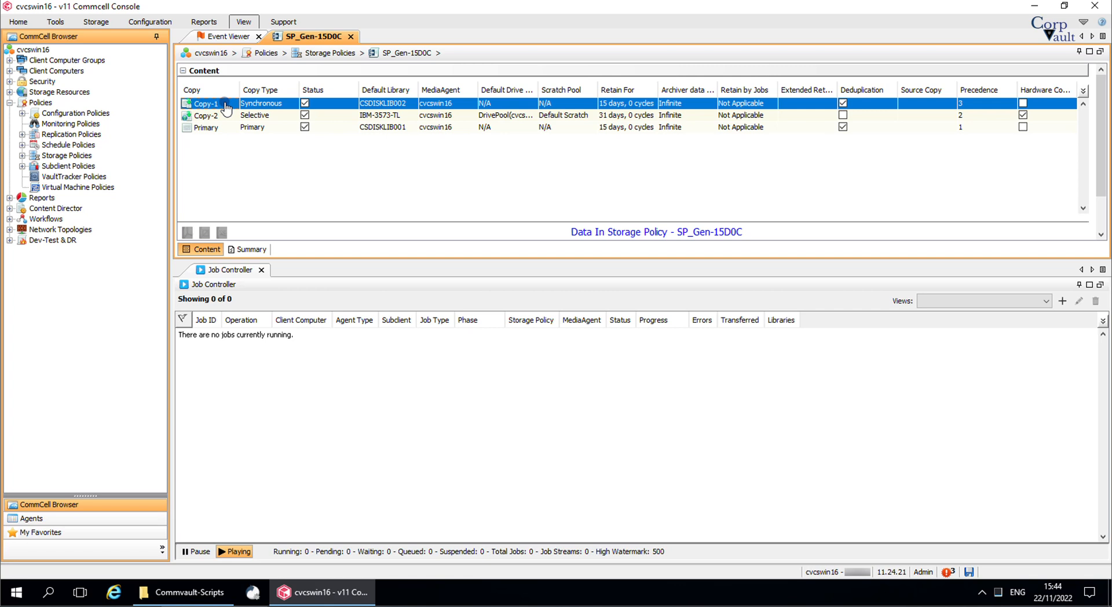
Tick Primary Copy in Copy-1's properties and confirm the override, leaving Copy-1 selected
right_click(206, 103)
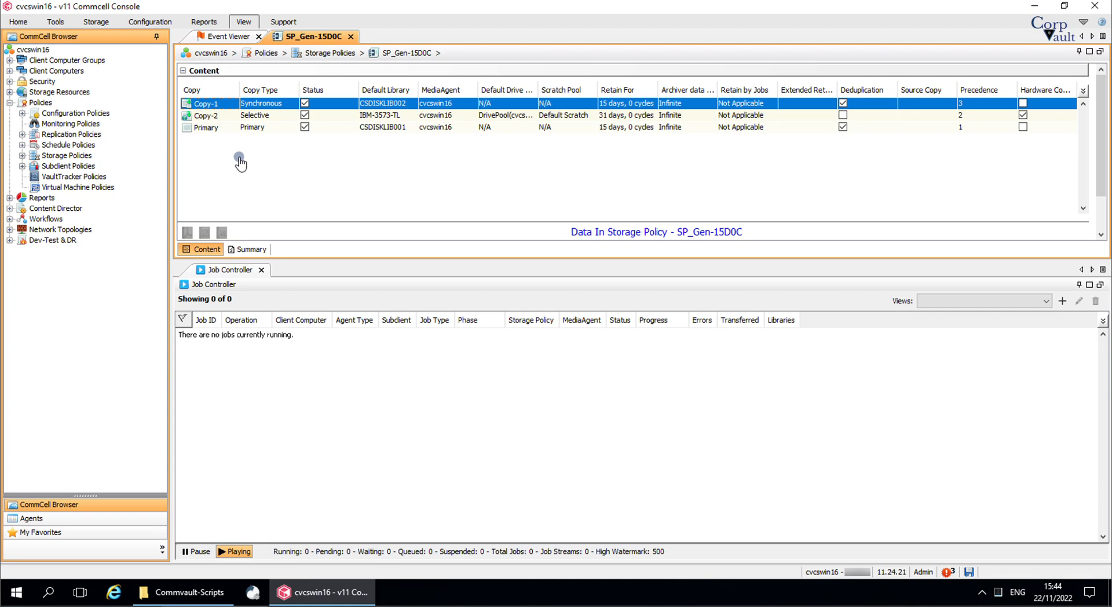
double_click(206, 104)
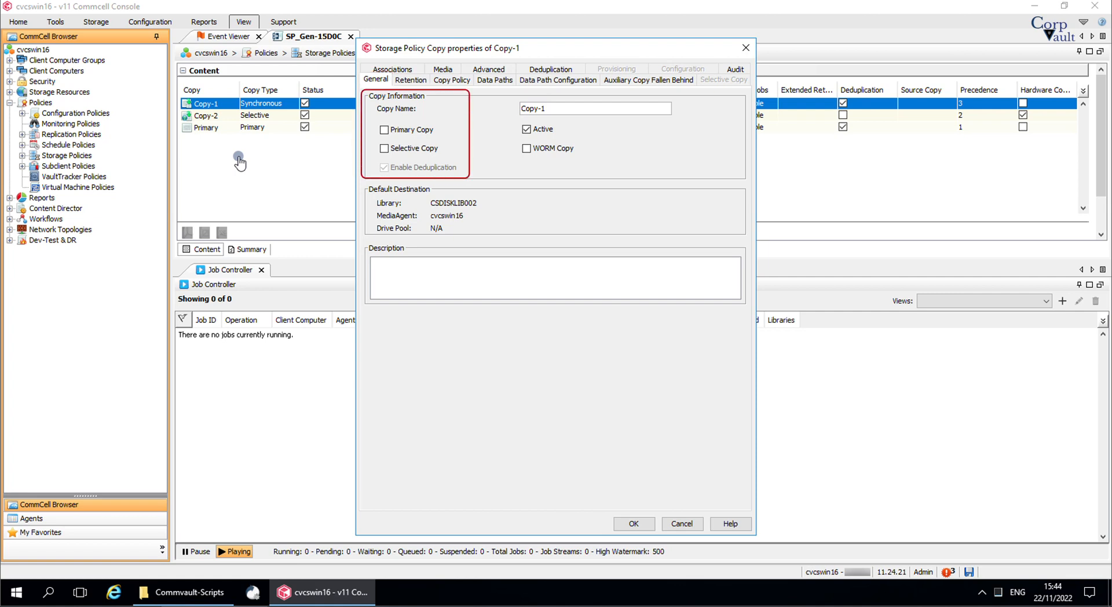
click(385, 129)
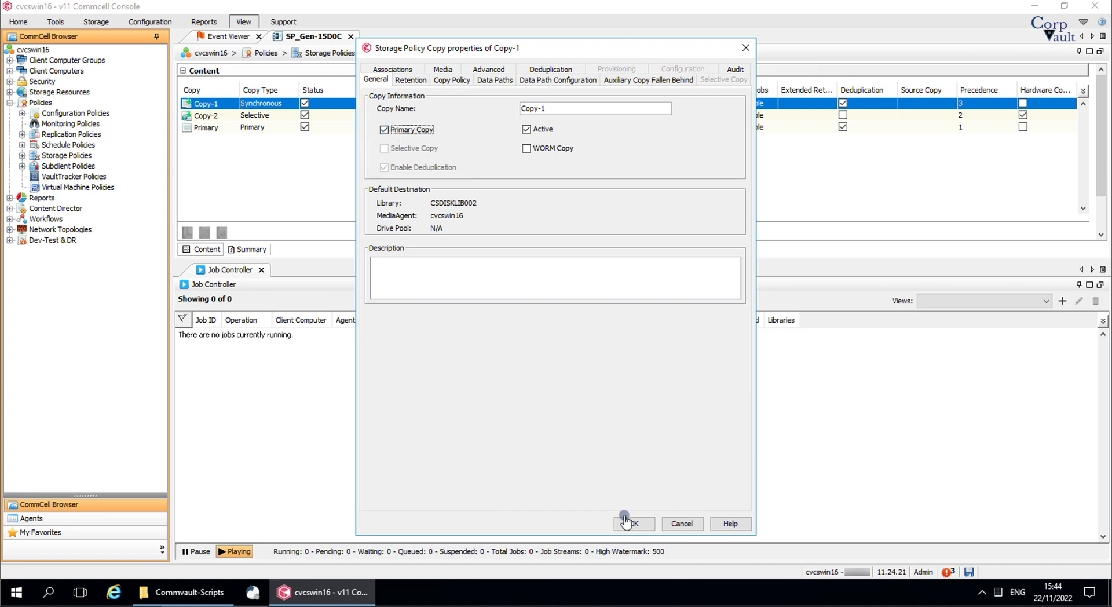
click(632, 523)
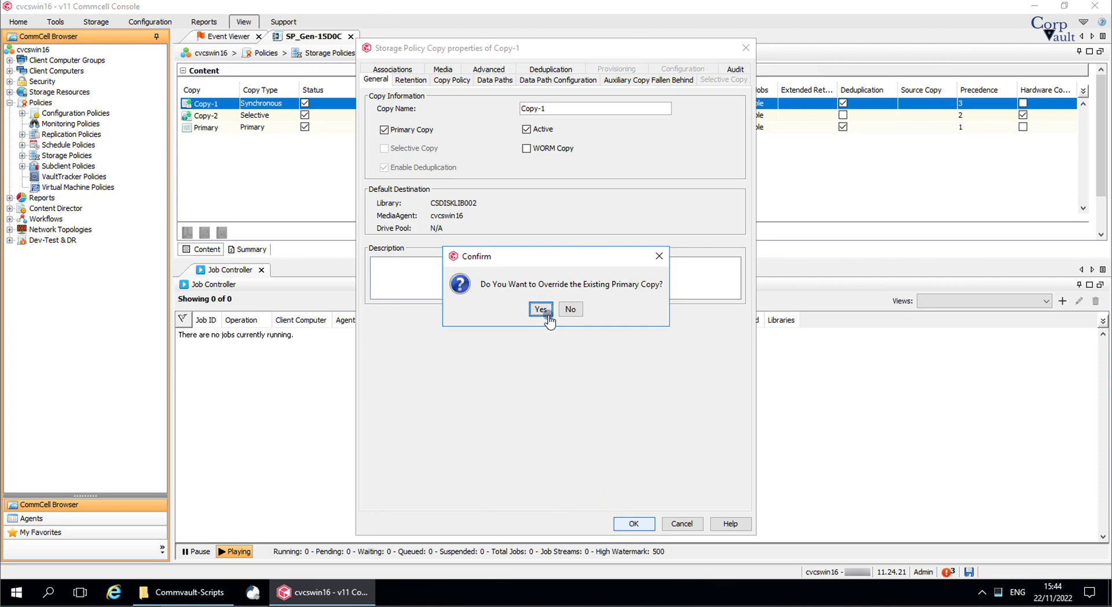
click(540, 310)
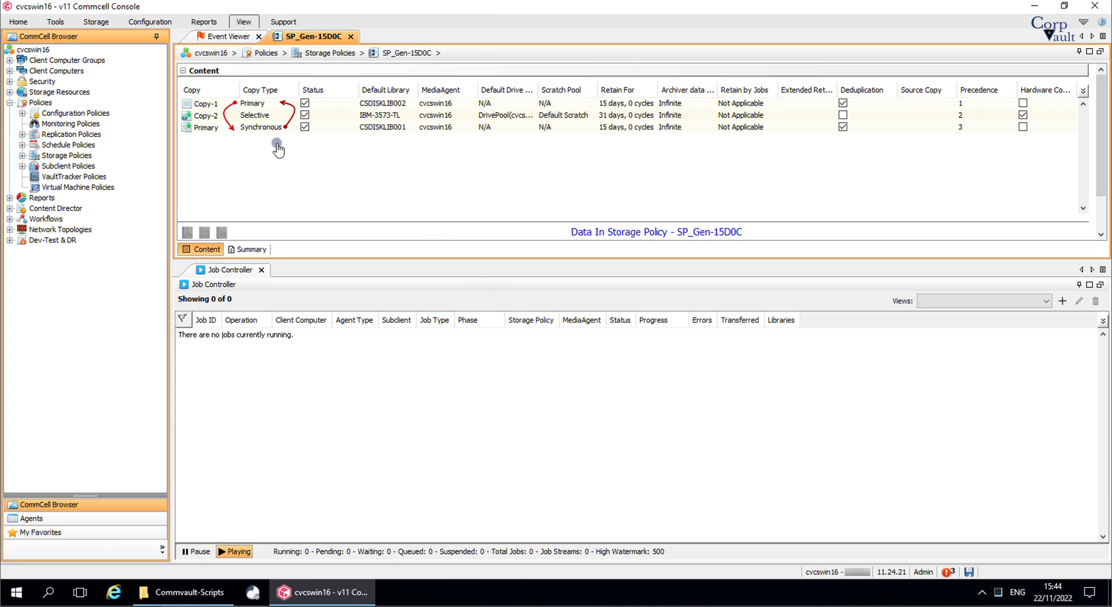
click(206, 103)
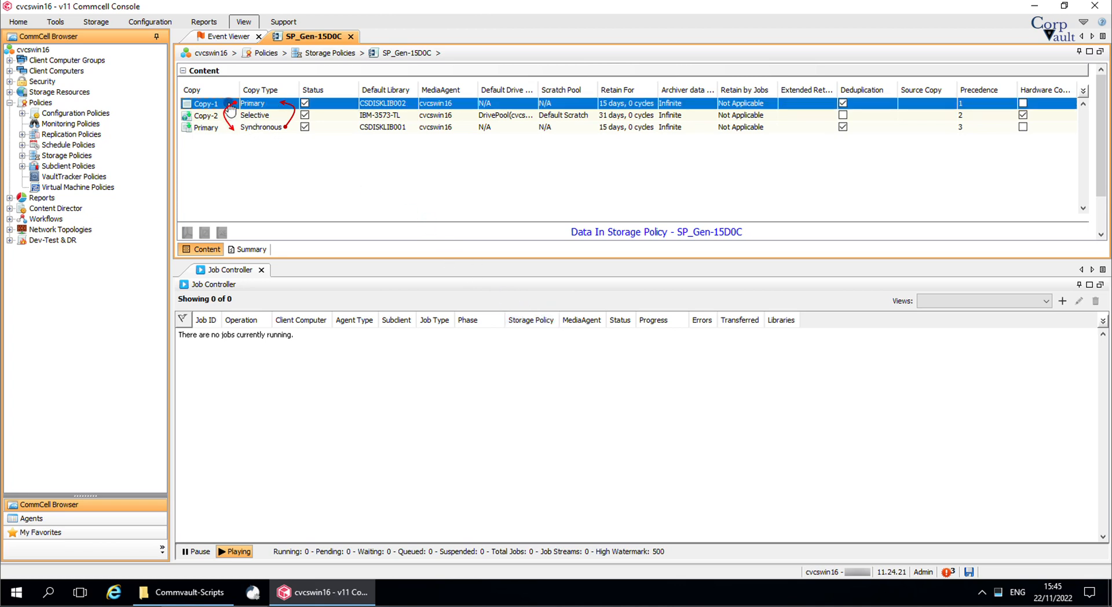
Restore the Primary copy as SP_Gen-15D0C's primary via Properties, confirming the override
right_click(206, 127)
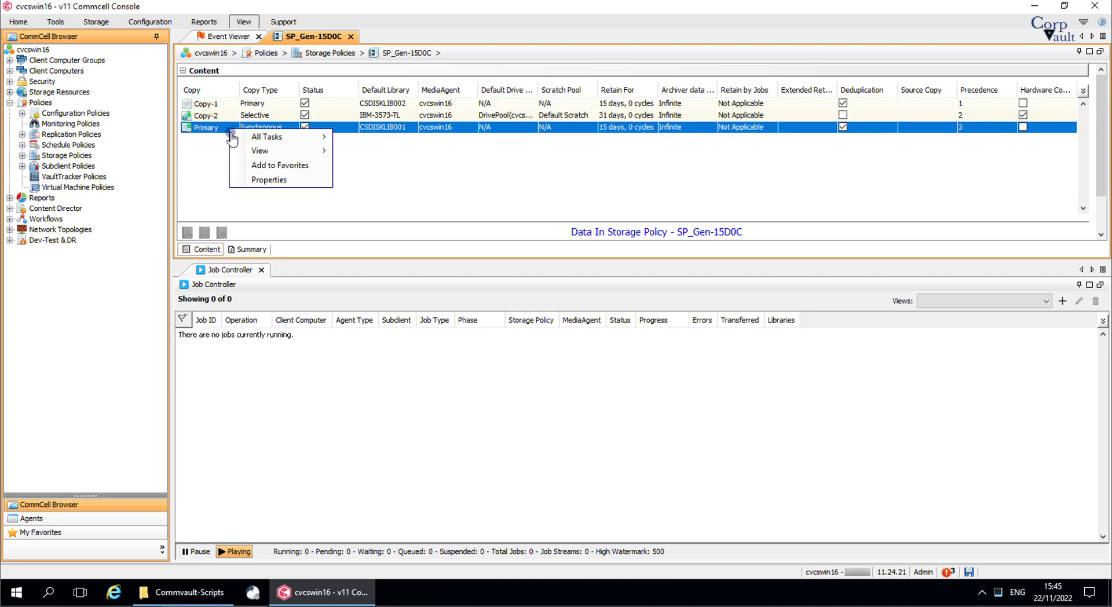
click(269, 179)
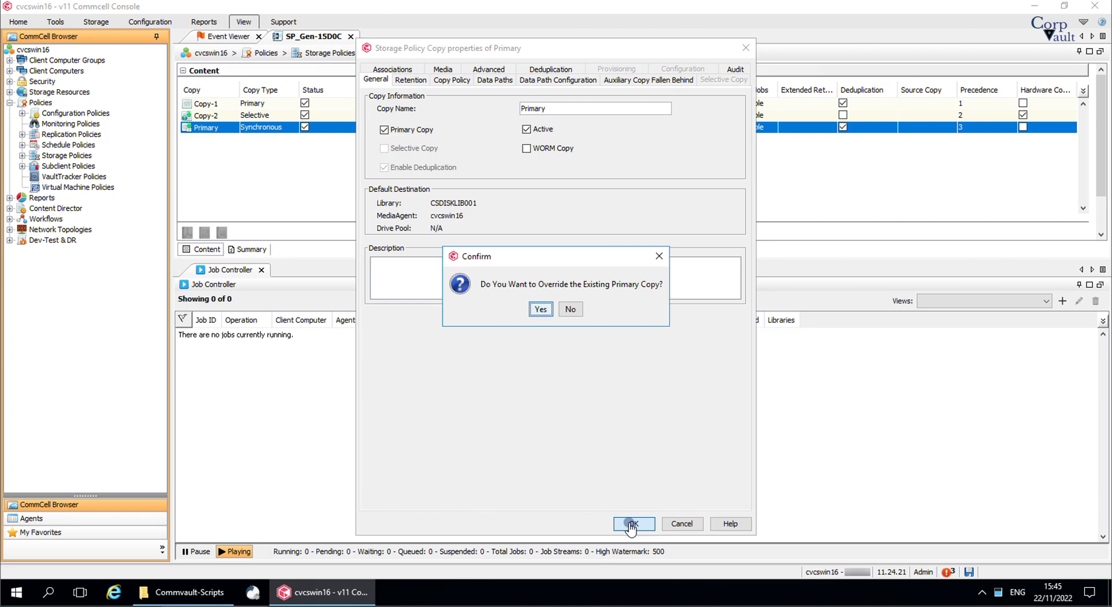
click(540, 309)
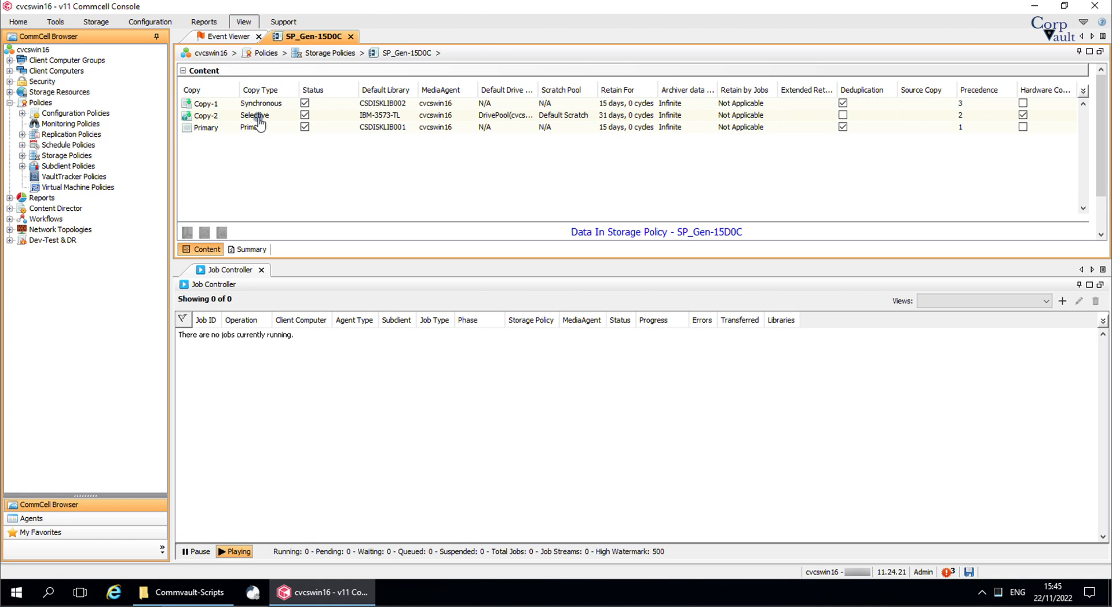
click(256, 114)
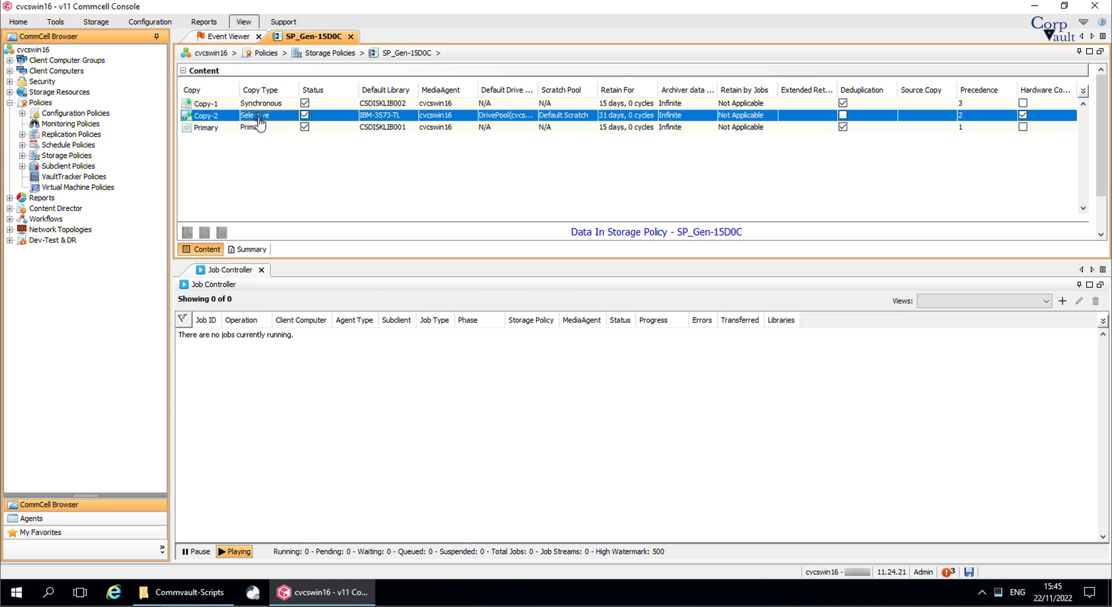
right_click(259, 115)
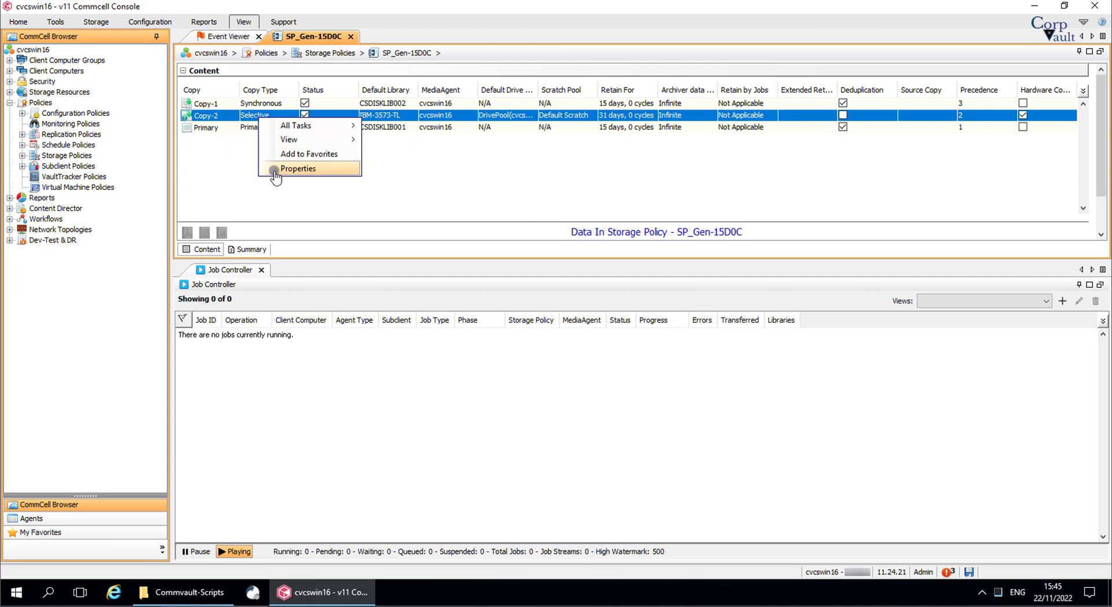
click(298, 168)
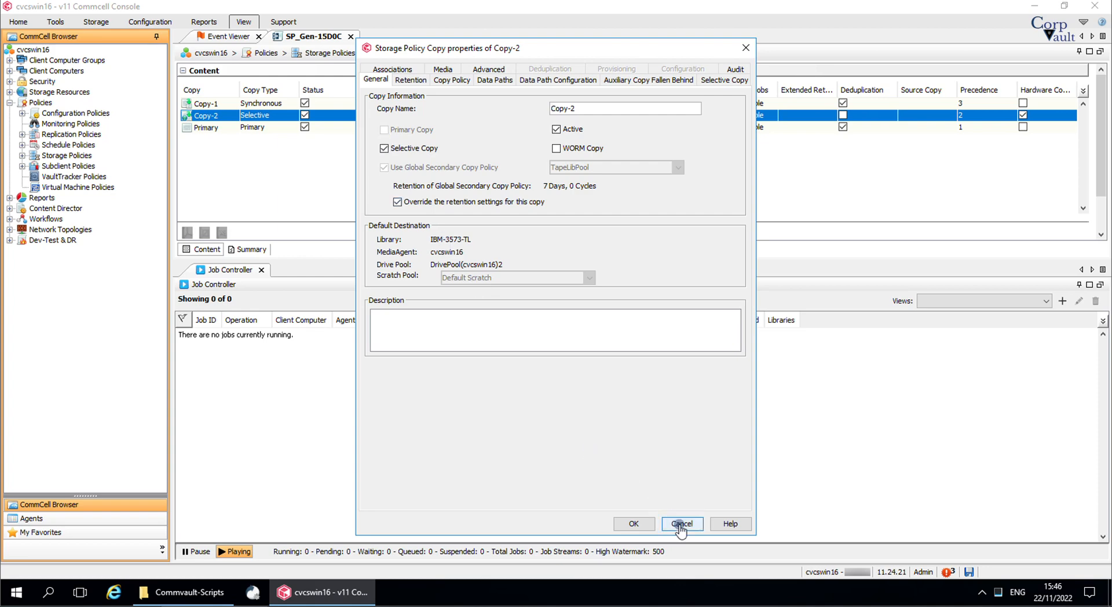
click(681, 524)
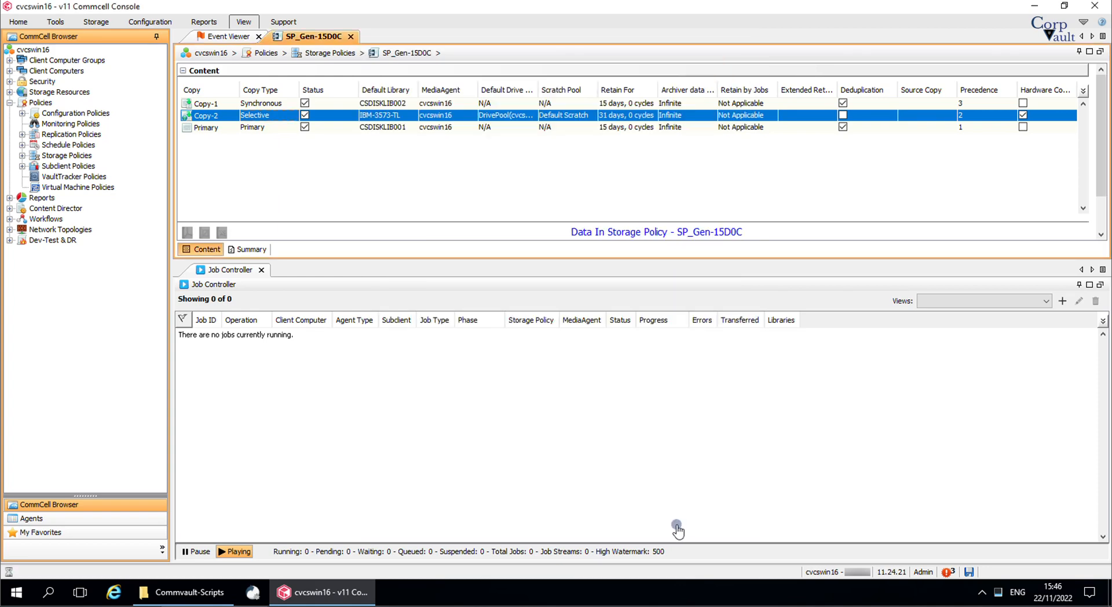
mouse_move(266, 553)
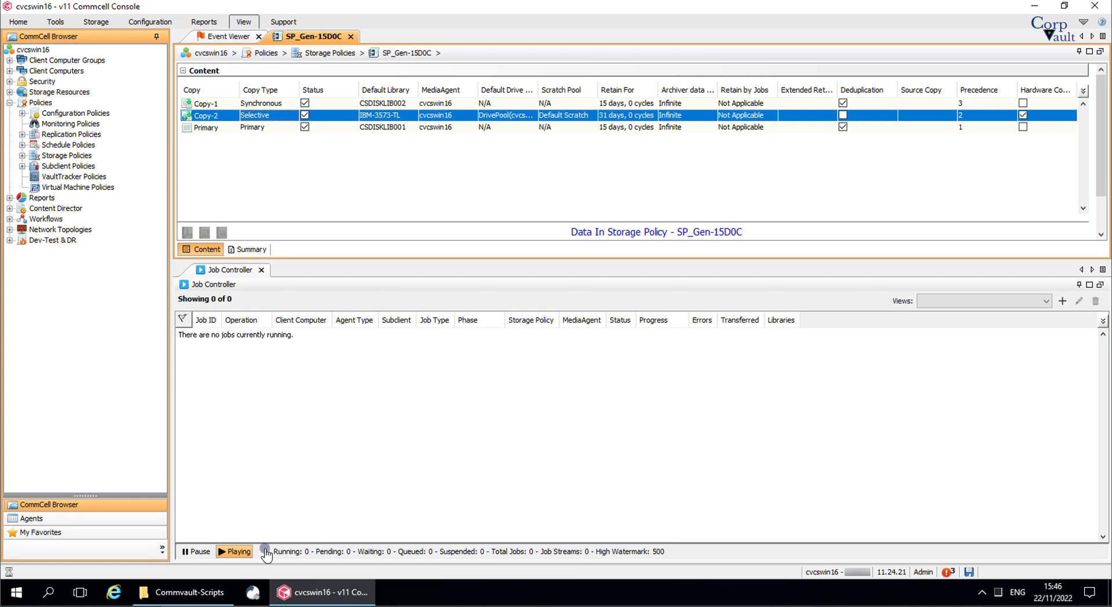
Open the PromoteToPrimary text document from the Commvault-Scripts folder in Notepad
click(187, 592)
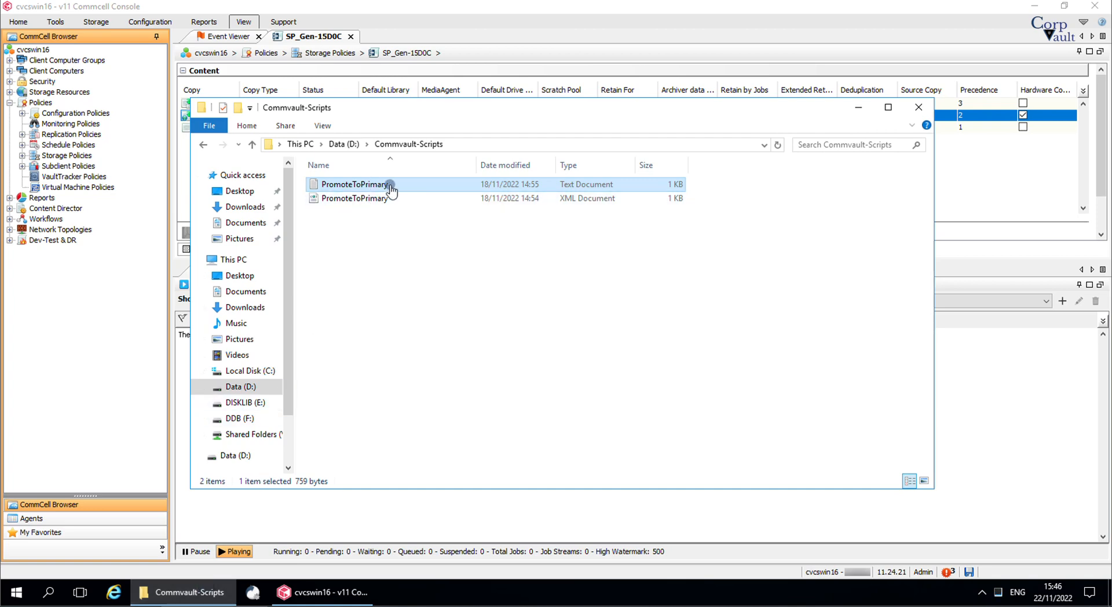
double_click(355, 184)
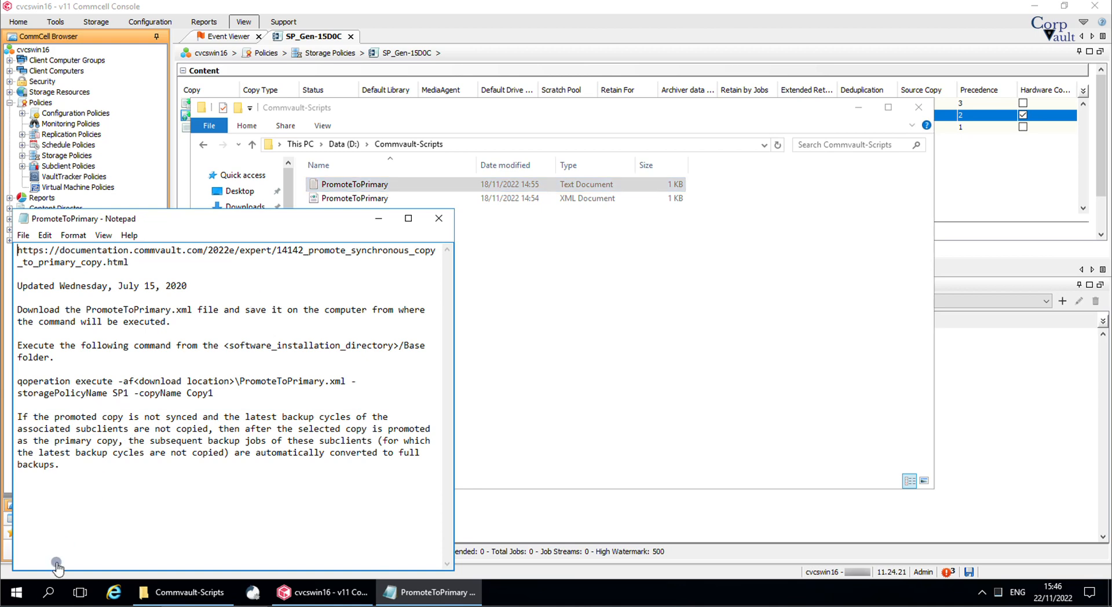
Open an administrator Command Prompt and write the qoperation command using D:\Commvault-Scripts
right_click(13, 606)
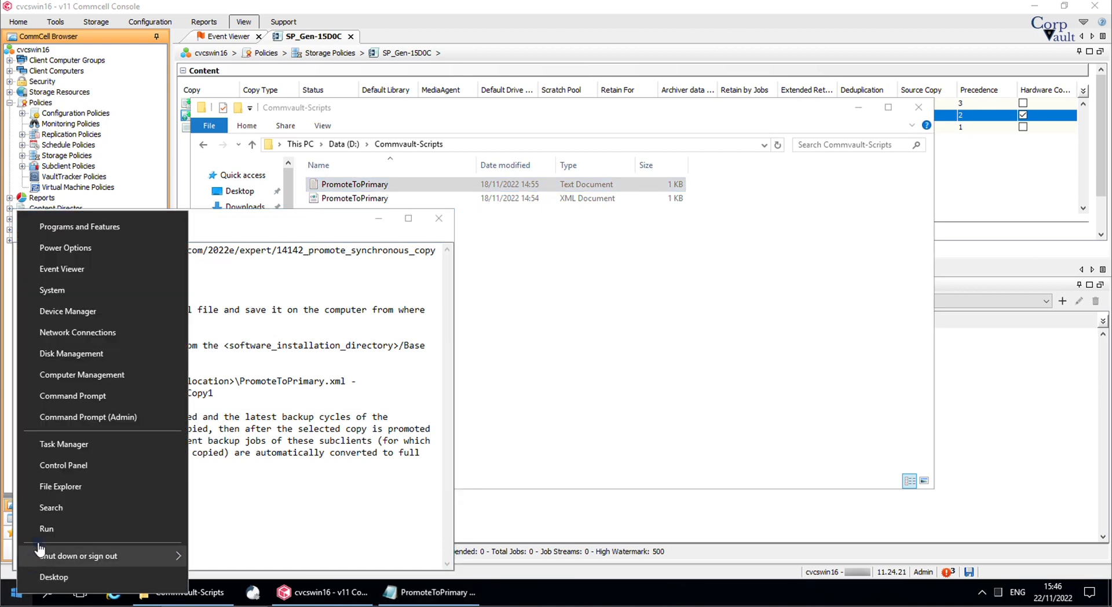
click(88, 416)
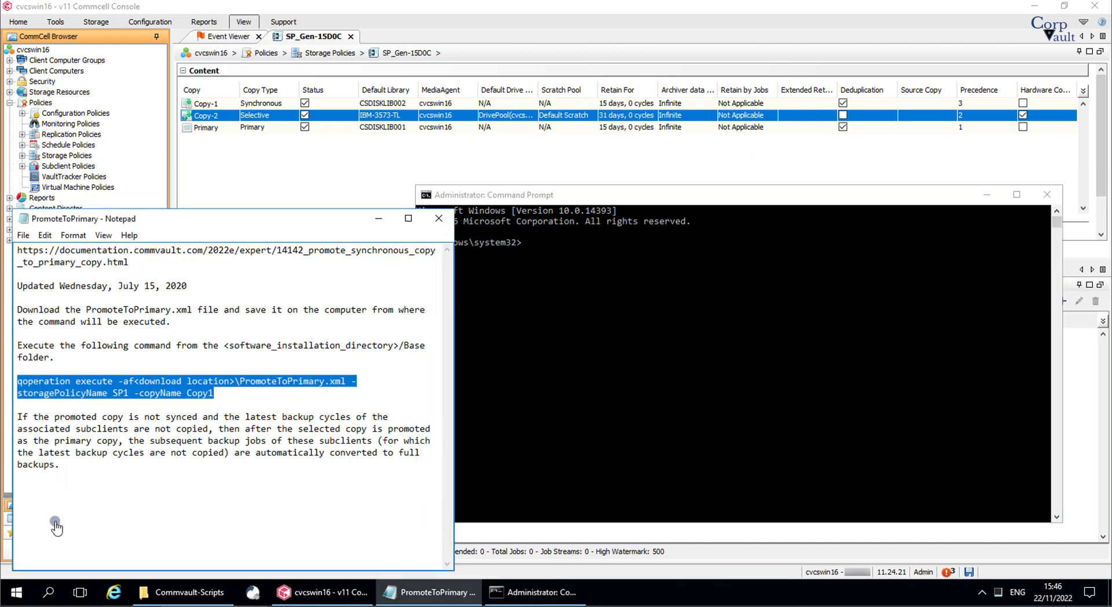
text(qoperation execute -af<download location>\PromoteToPrimary.xml -storagePolicyName SP1 -copyName Copy1)
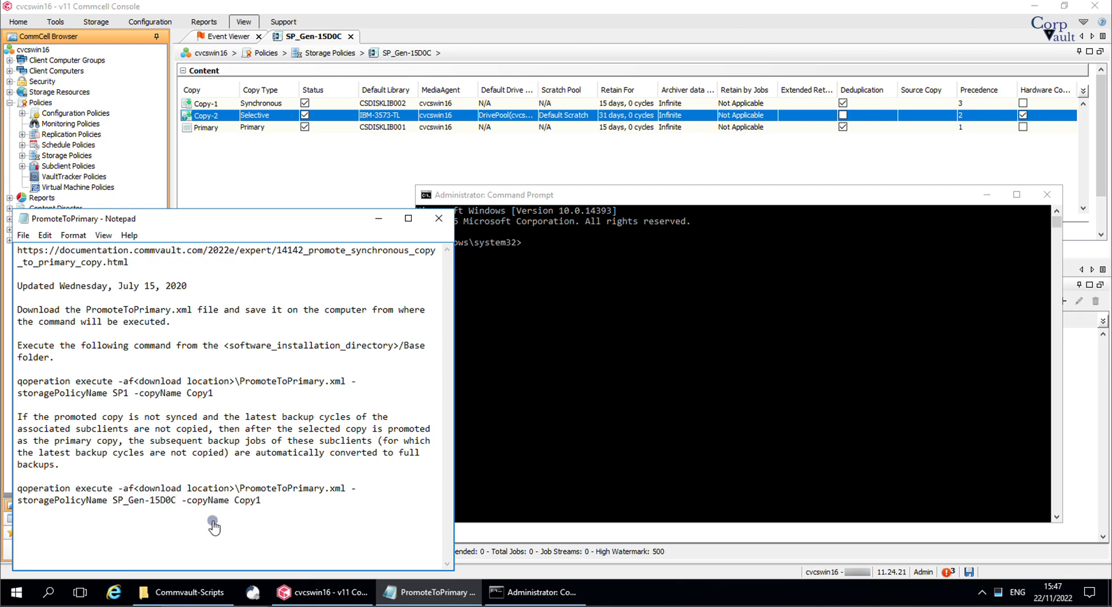
key(BackSpace)
text(-2)
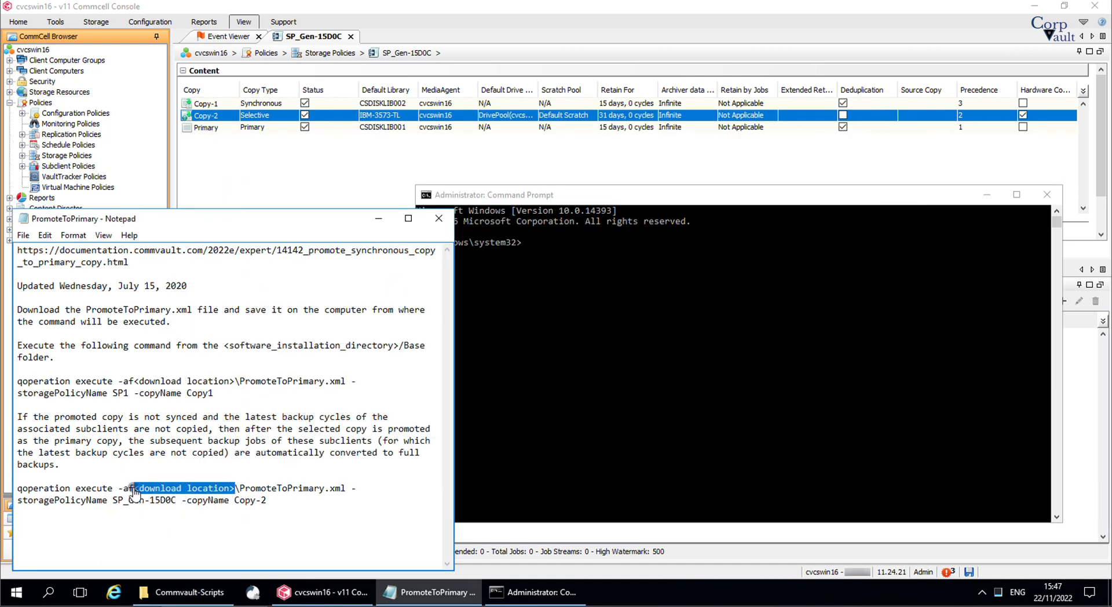
text(D:\Commvault-Scripts)
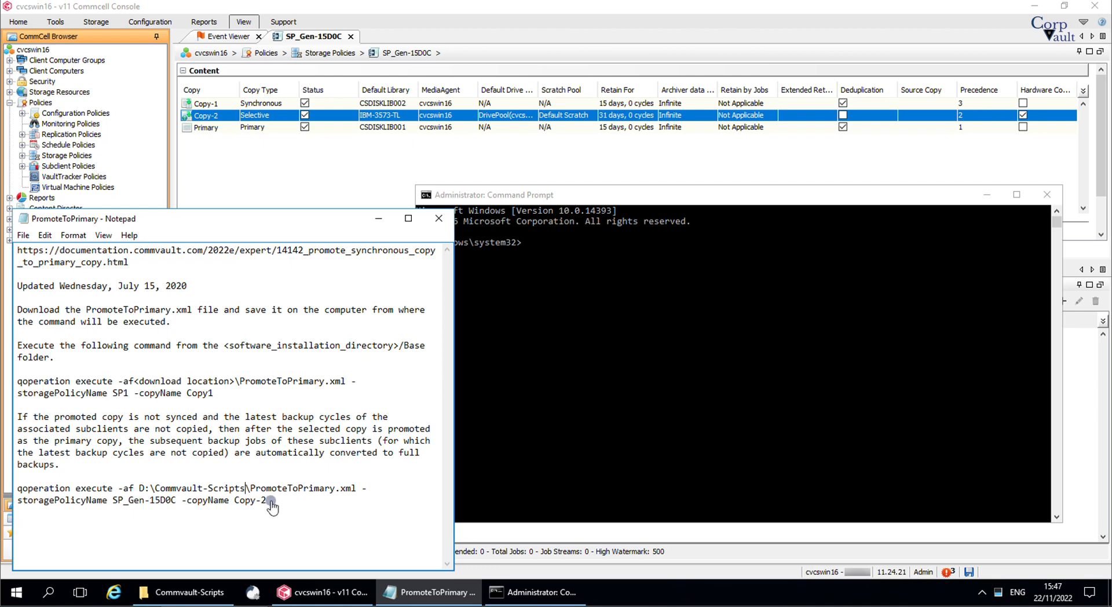
drag(268, 500, 17, 487)
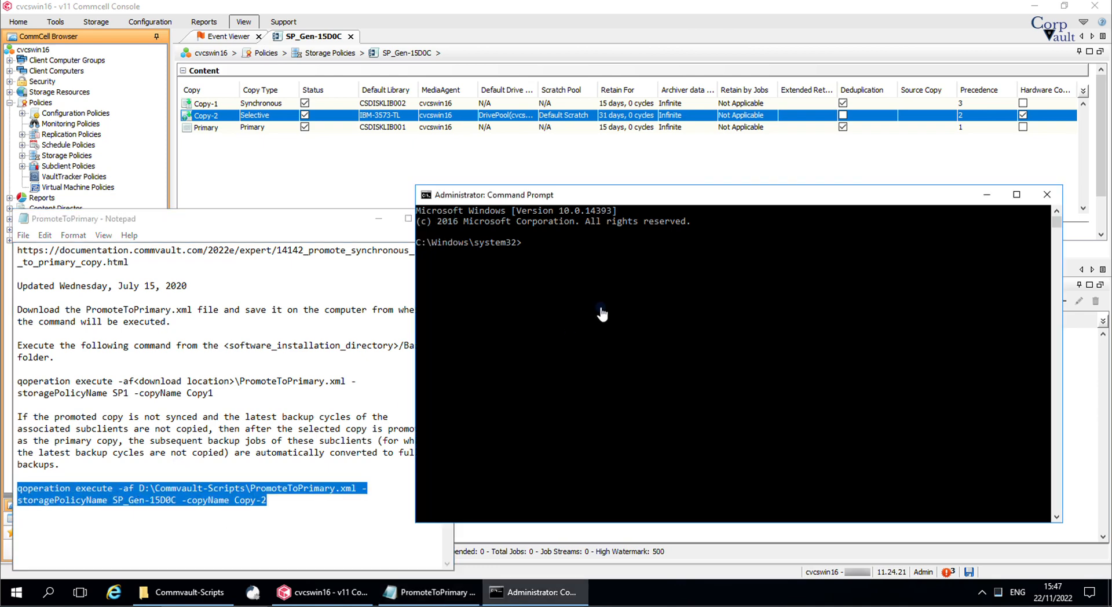
Run the Copy-2 promote qoperation command and highlight the Global Secondary dependency error
text(qoperation execute -af D:\Commvault-Scripts\PromoteToPrimary.xml -storagePolicyName SP_Gen-15D0C -copyName Copy-2)
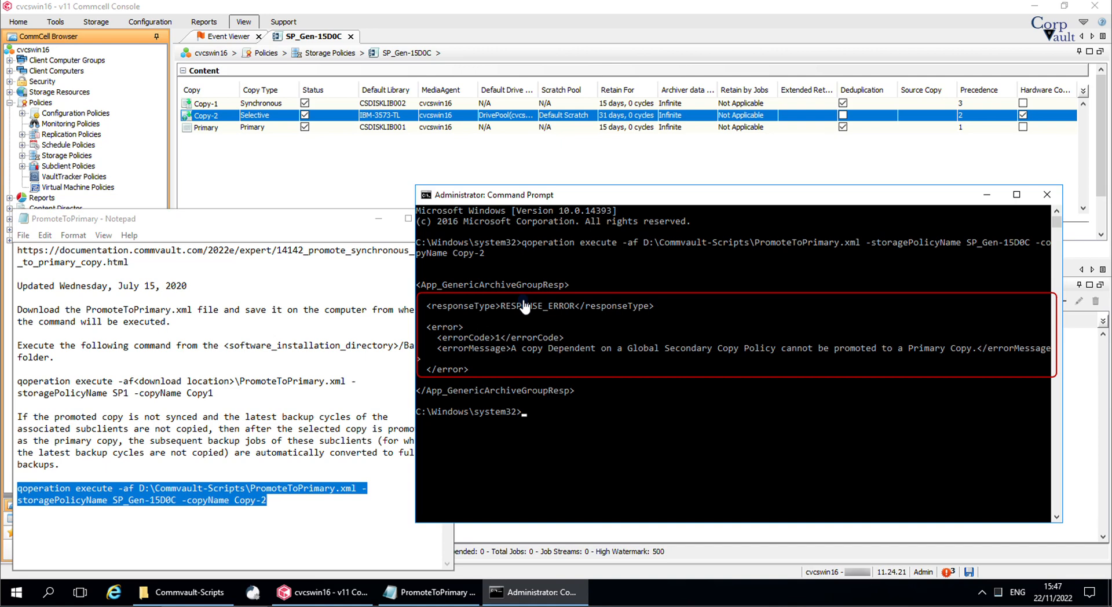
double_click(537, 305)
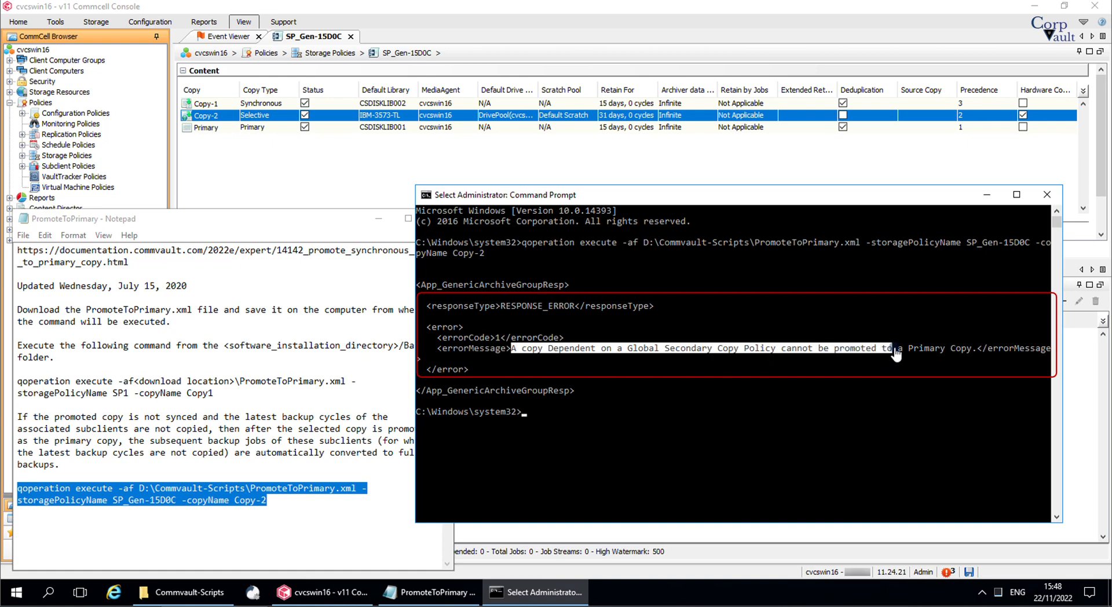
mouse_move(976, 357)
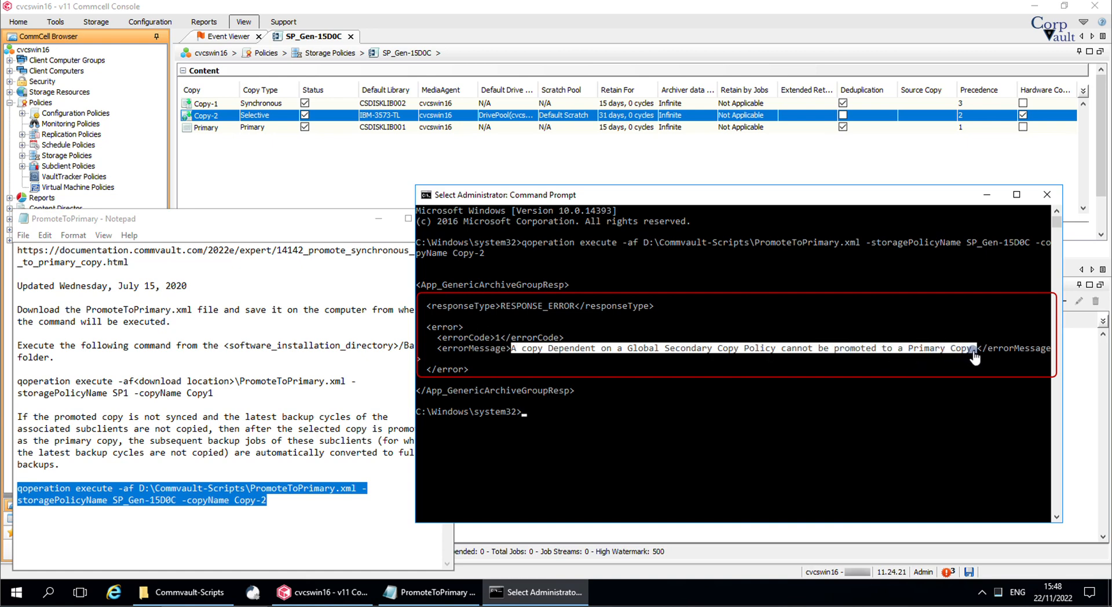
mouse_move(973, 356)
text(qoperation execute -af D:\Commvault-Scripts\PromoteToPrimary.xml -storagePolicyName SP_Gen-15D0C -copyName Copy-1)
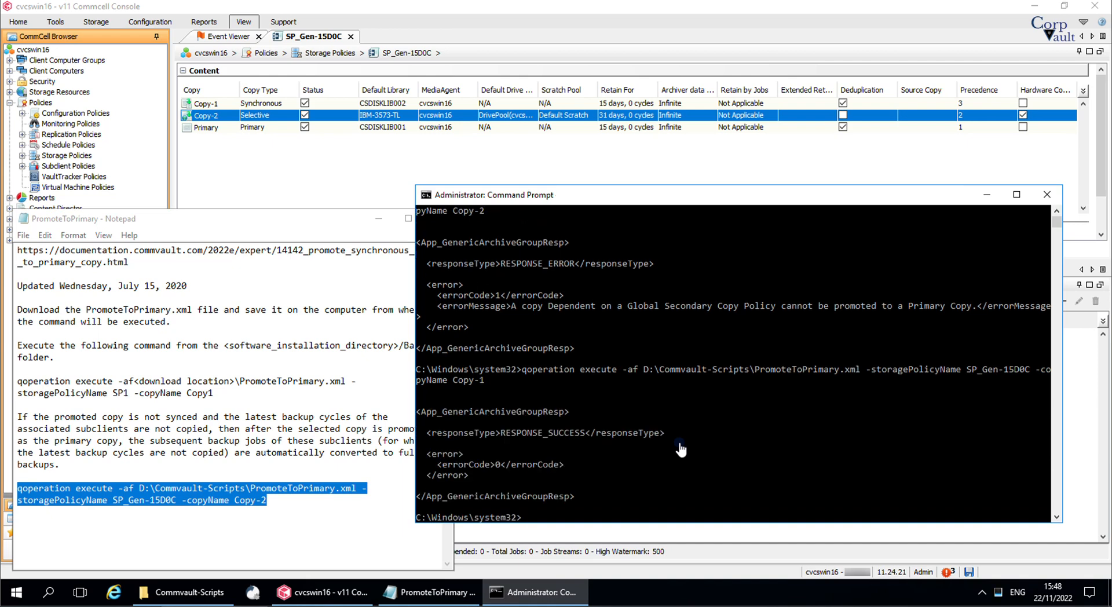
Select the successful promote output, then view Copy-1 listed as primary in the console
double_click(541, 433)
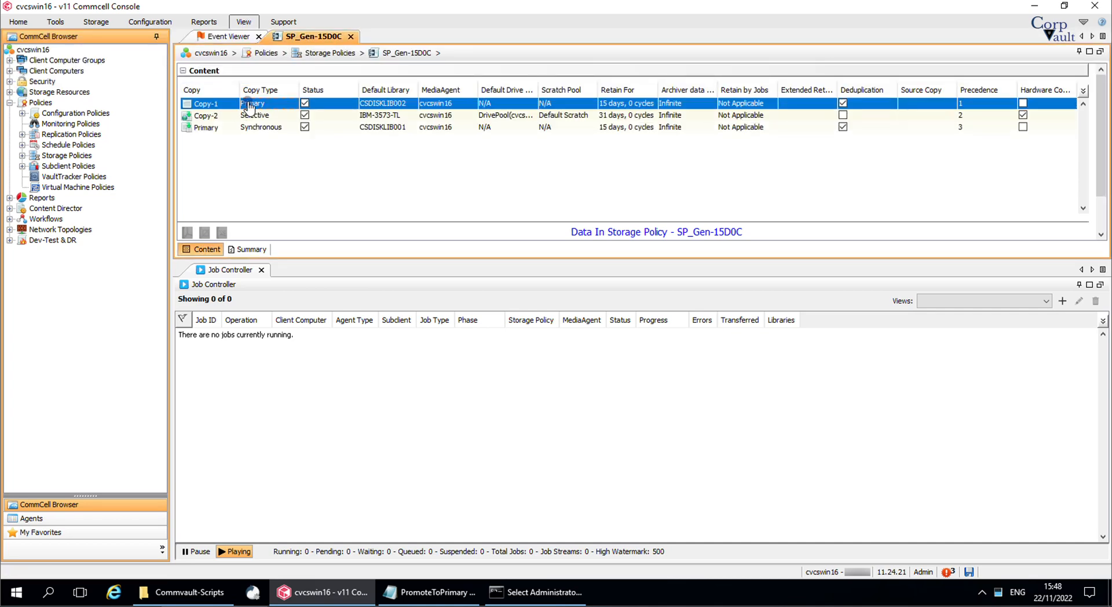
click(534, 592)
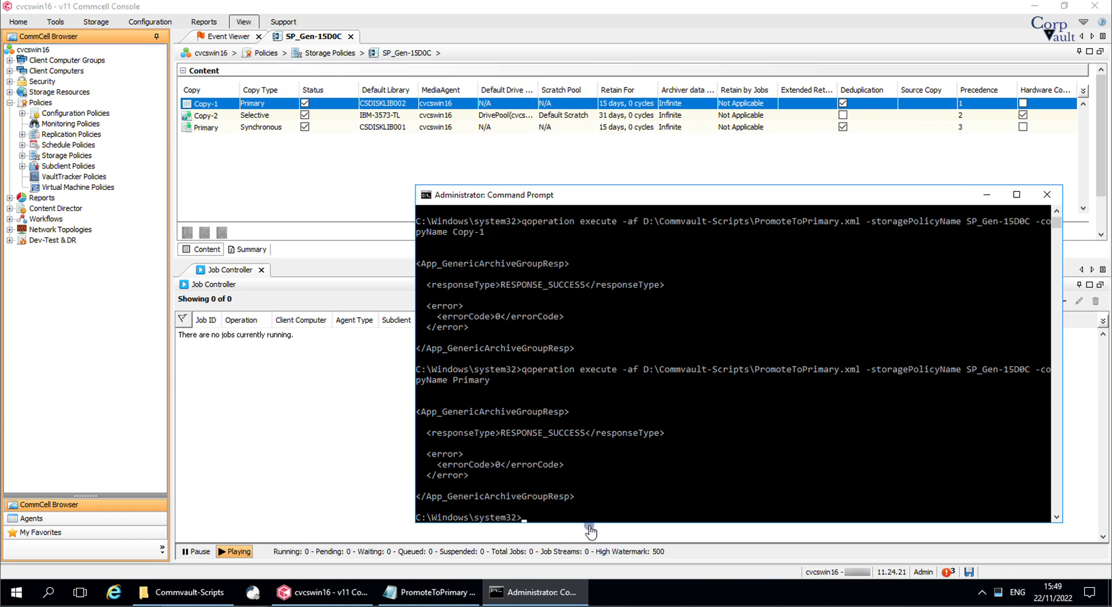
Run the qoperation PromoteToPrimary with -copyName Primary, refresh, and confirm Primary is primary at precedence 1
double_click(541, 432)
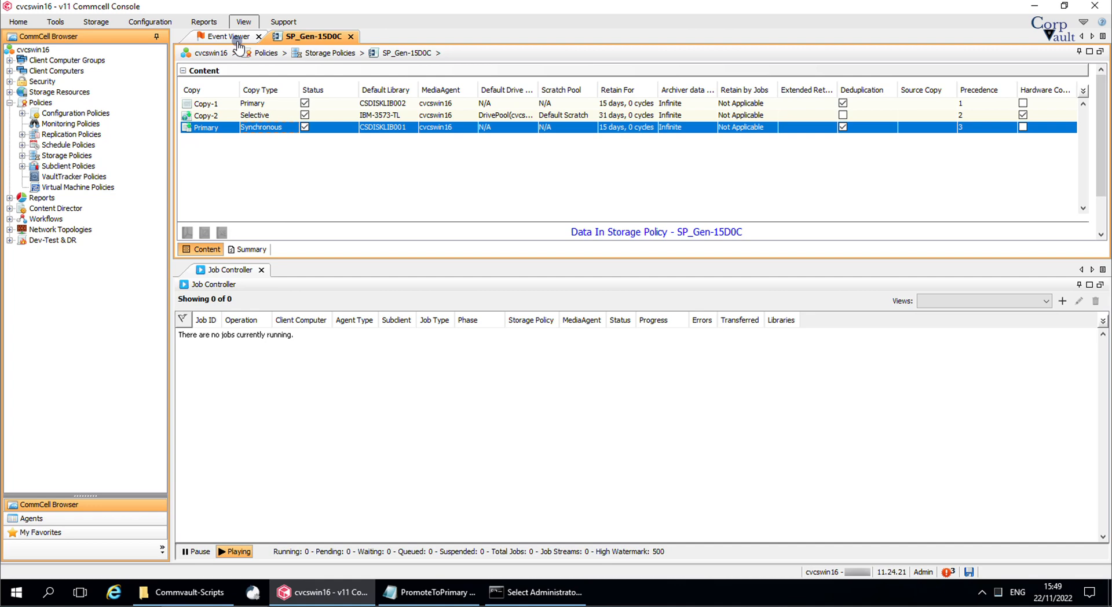
click(244, 22)
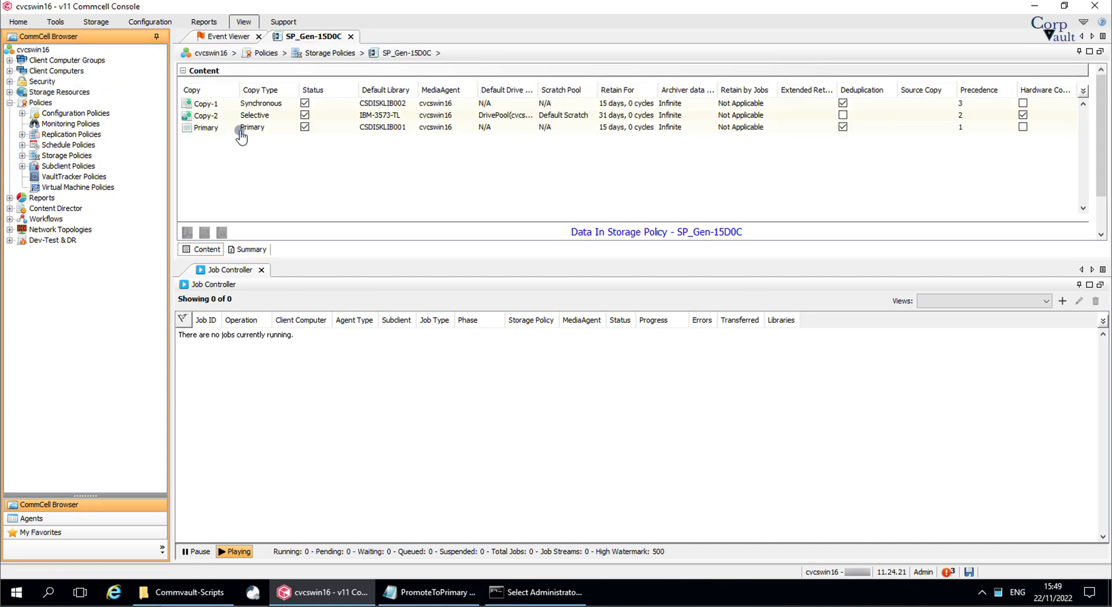
click(252, 127)
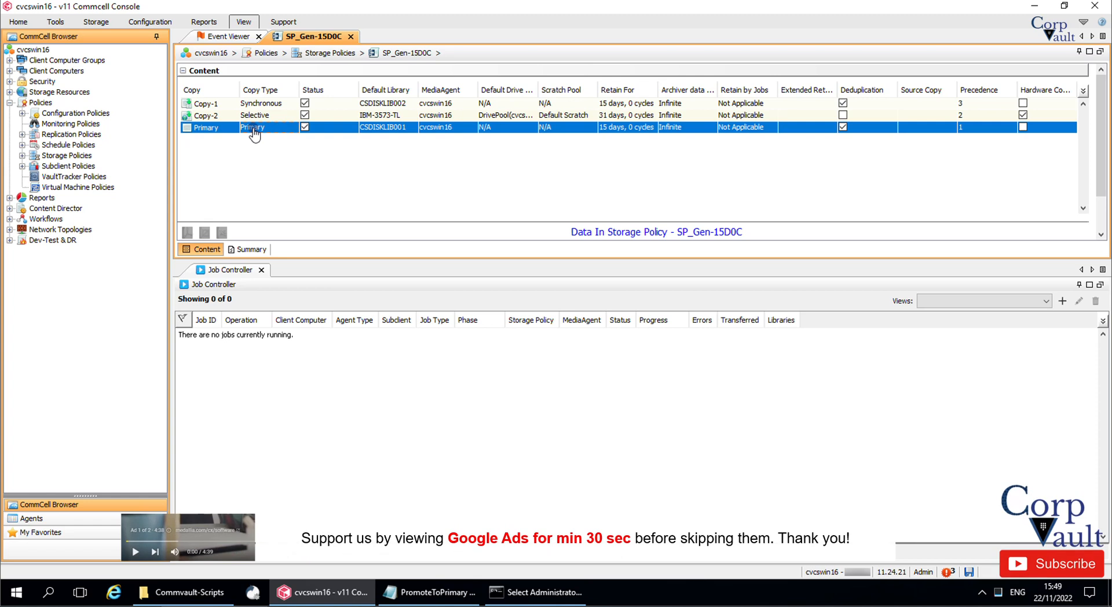